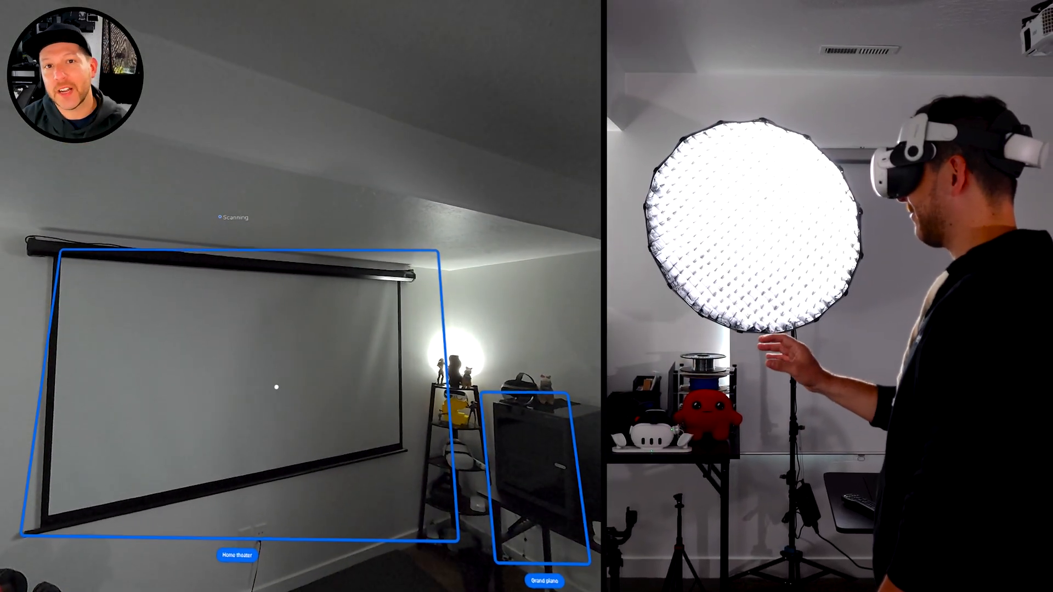
Run the headset room scan, outlining the screen as Home theater and cabinet as Grand piano
{"action": "left_click", "coordinate": [236, 555]}
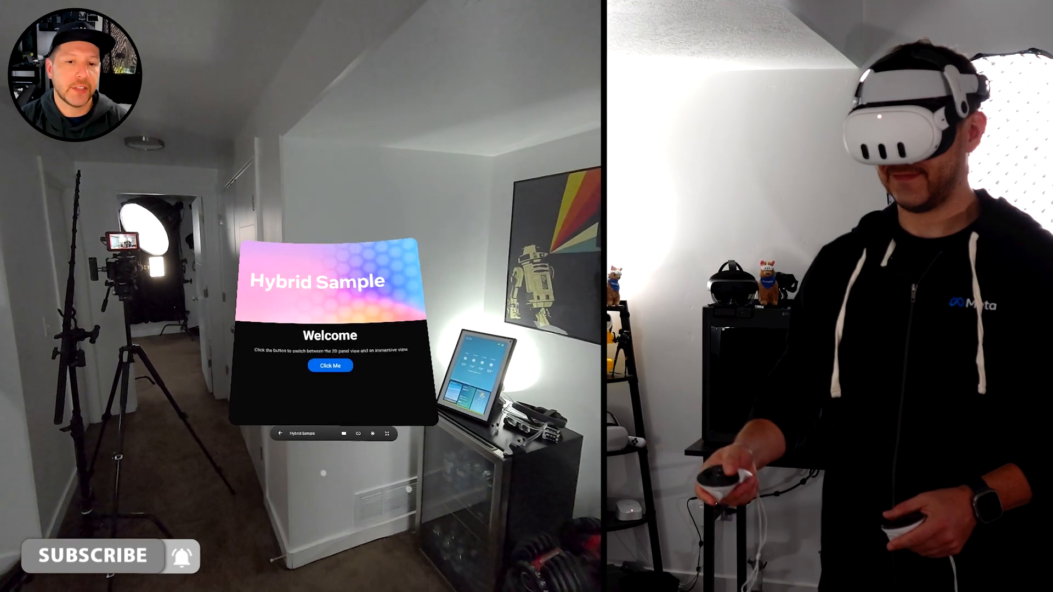
Launch Hybrid Sample from the library and point at its Click Me button
{"action": "left_click", "coordinate": [329, 365]}
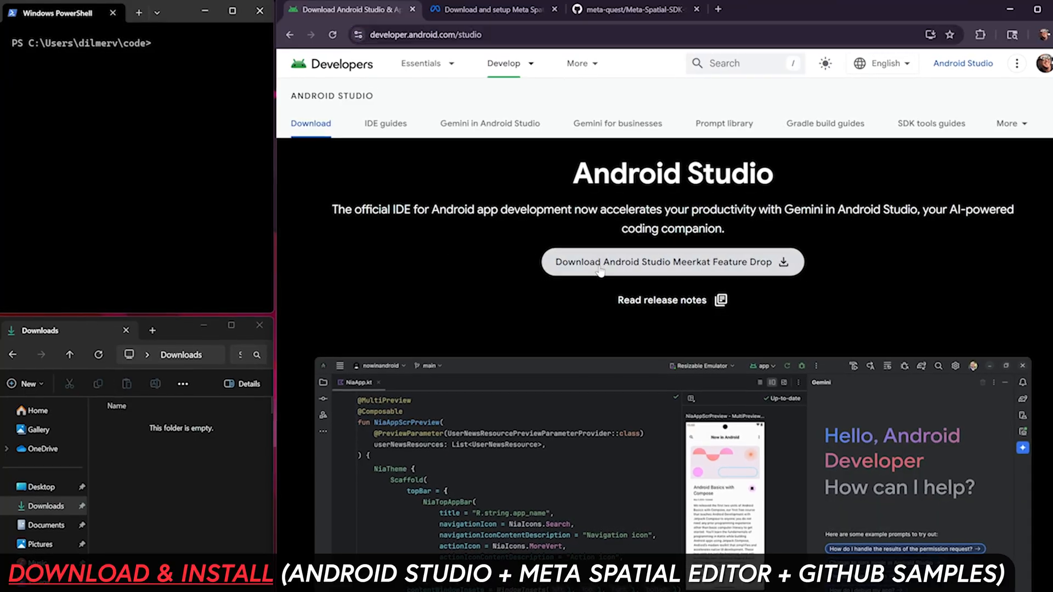
Download the Android Studio installer and Meta Spatial Editor for Windows
{"action": "left_click", "coordinate": [672, 262]}
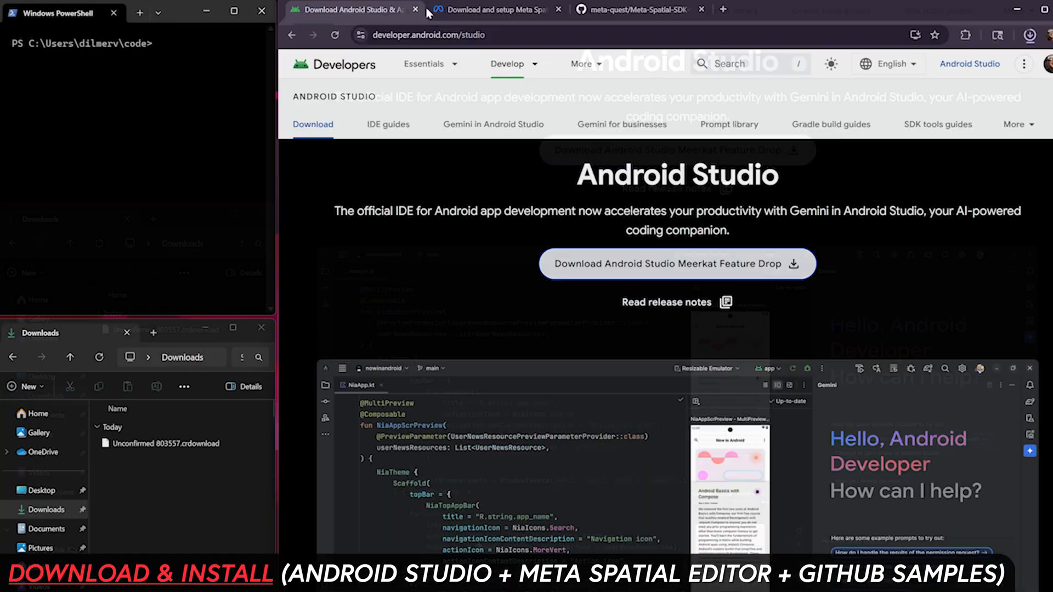
{"action": "left_click", "coordinate": [497, 10]}
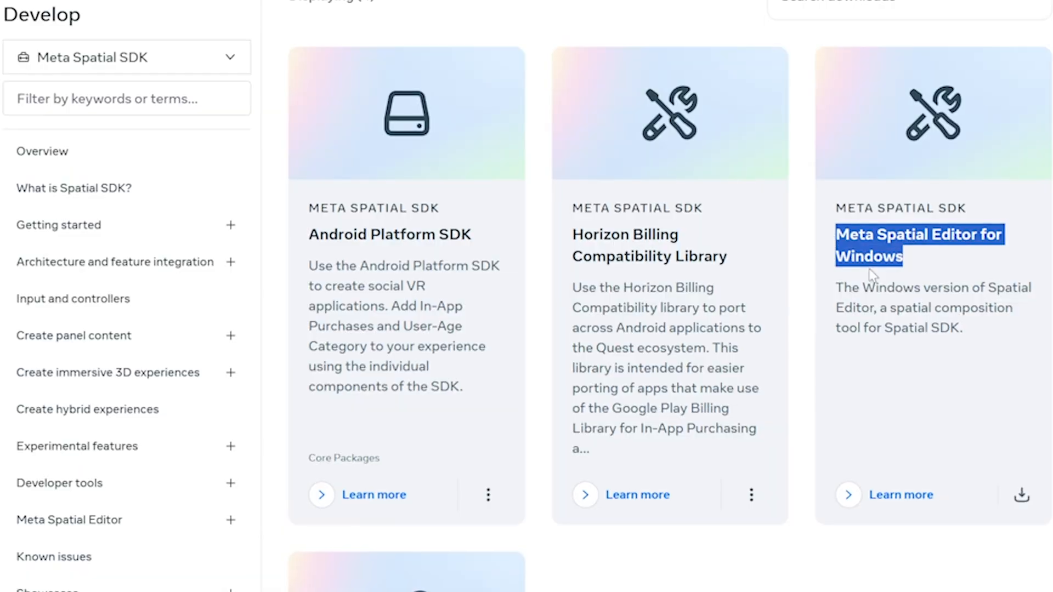
{"action": "left_click", "coordinate": [1020, 495]}
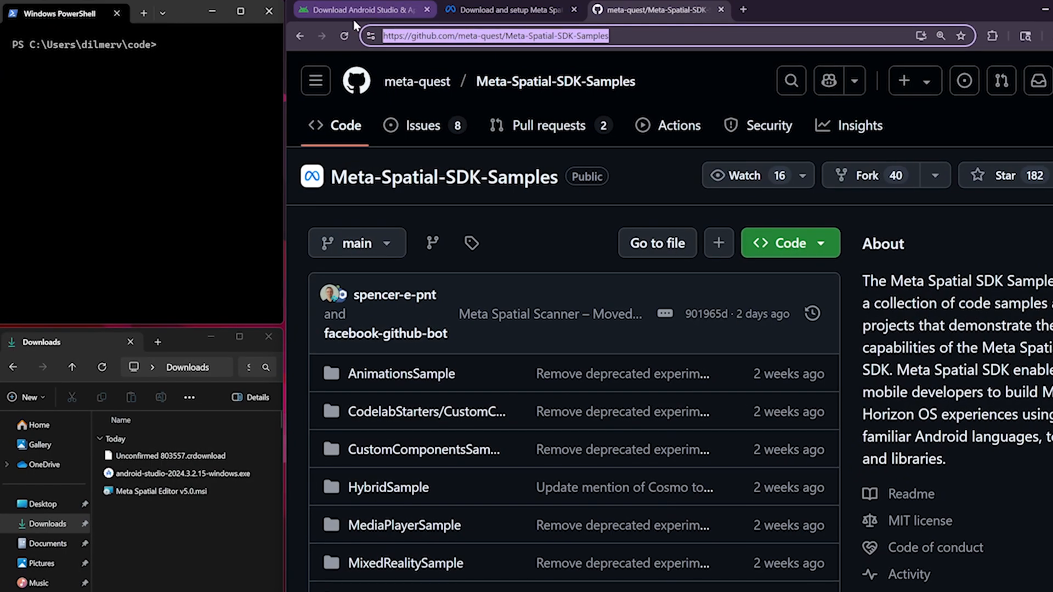
Copy the samples repository's SSH clone address and type 'git clone' in PowerShell
{"action": "left_click", "coordinate": [790, 243]}
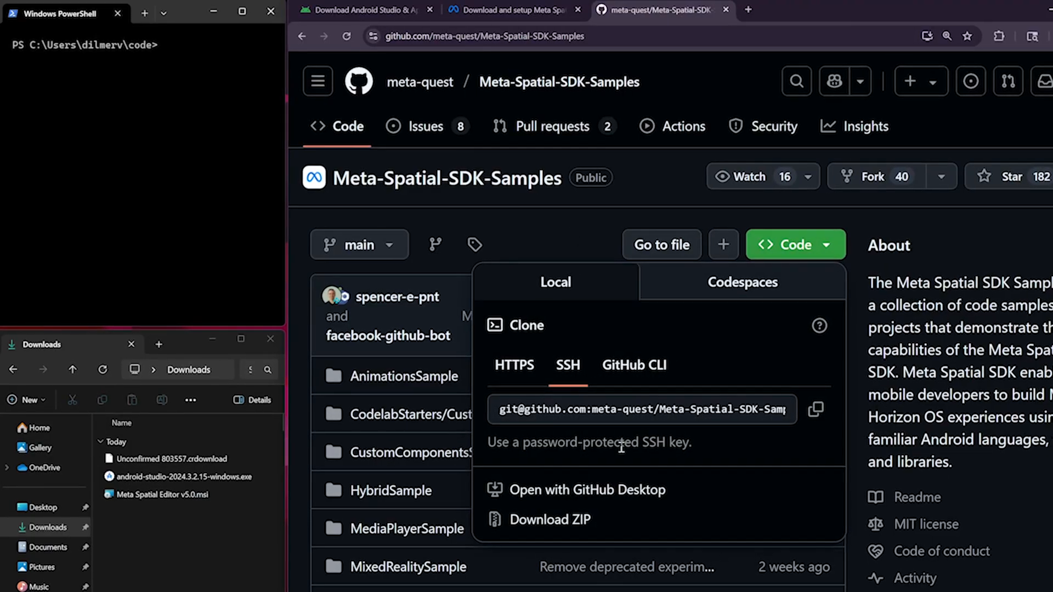
{"action": "left_click", "coordinate": [814, 410]}
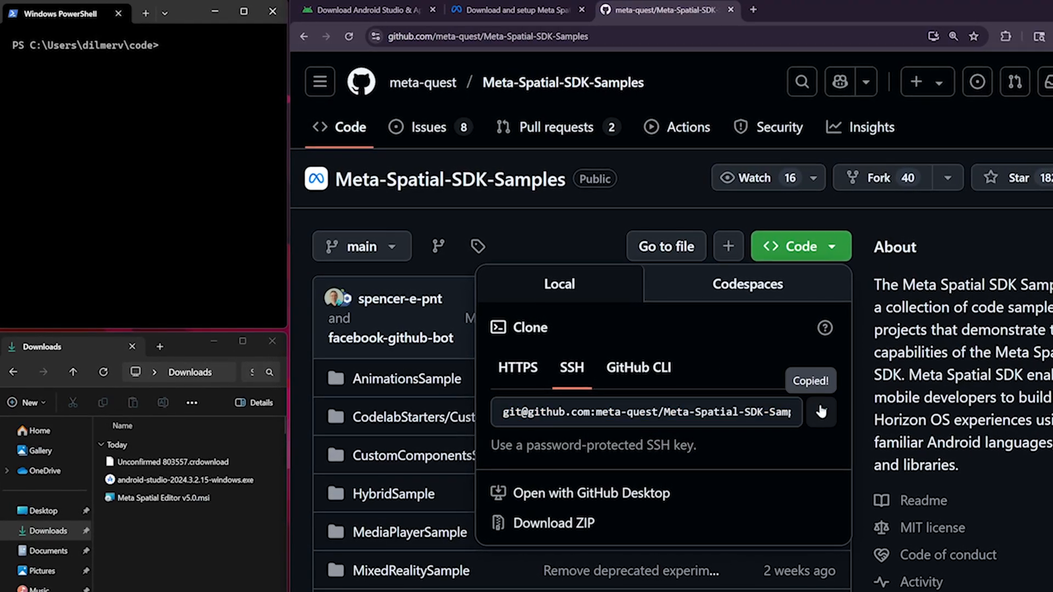
{"action": "type", "text": "git clone"}
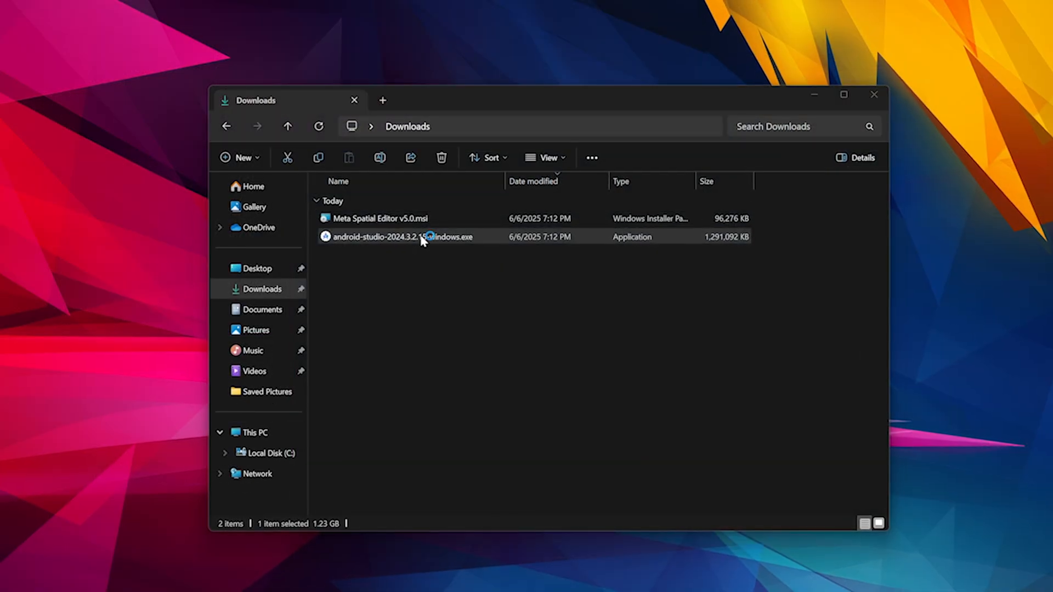
Install Android Studio with default components and start the Meta Spatial Editor installer
{"action": "double_click", "coordinate": [403, 236]}
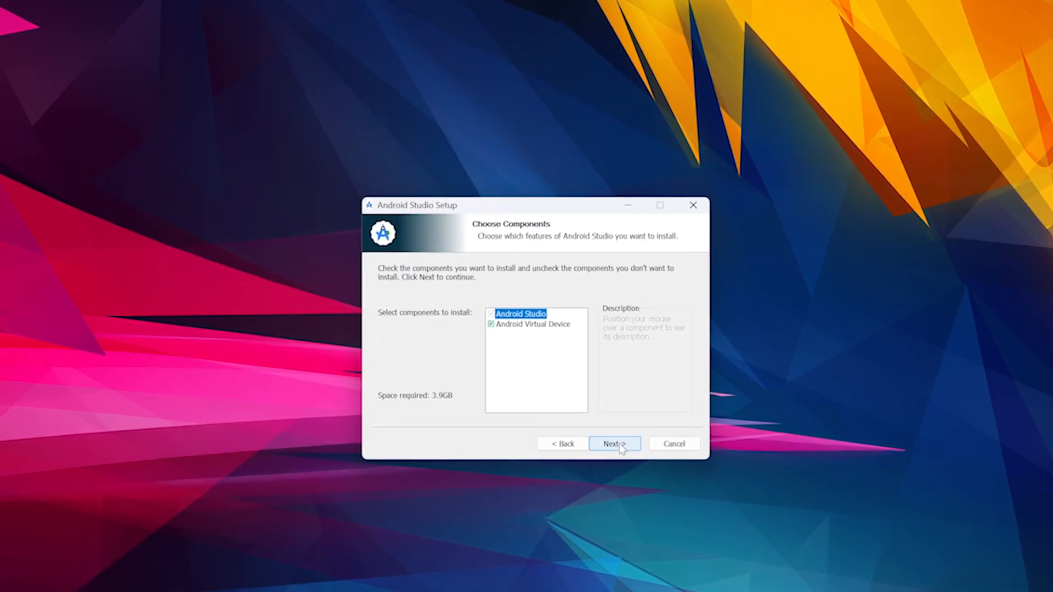
{"action": "left_click", "coordinate": [613, 443]}
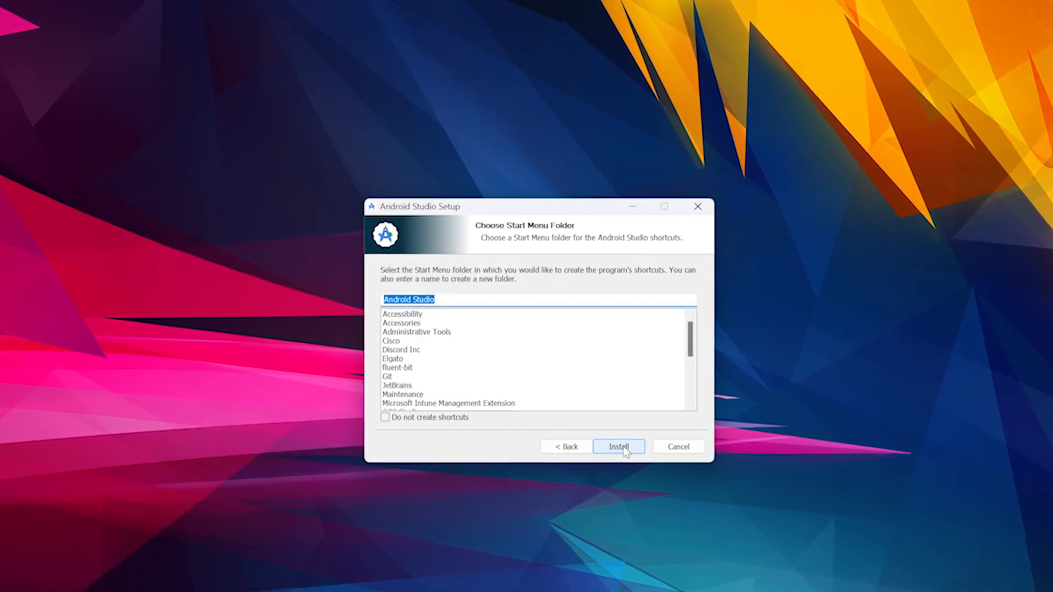
{"action": "left_click", "coordinate": [618, 446]}
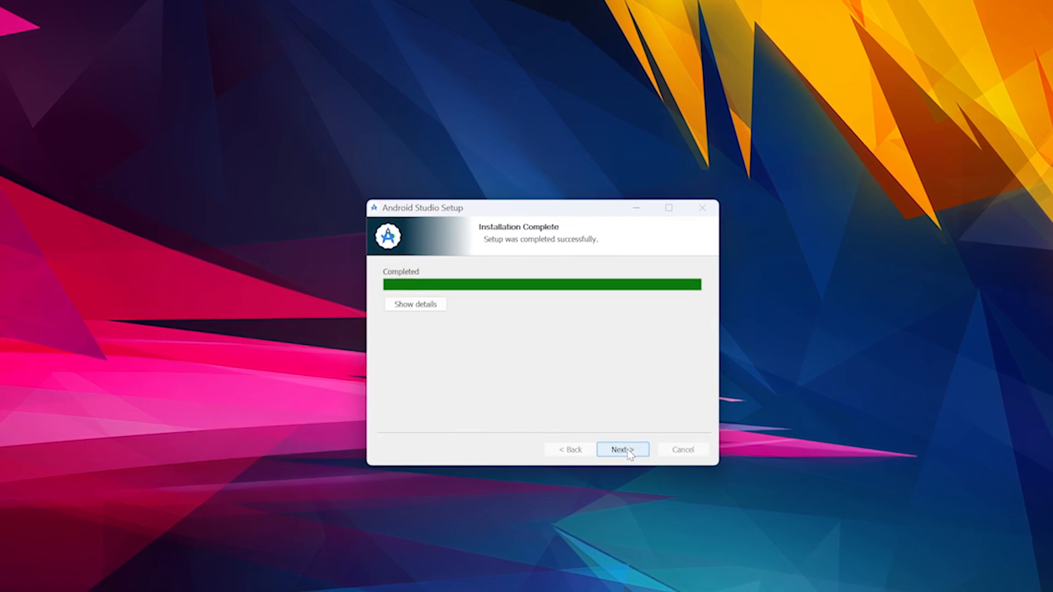
{"action": "left_click", "coordinate": [620, 449]}
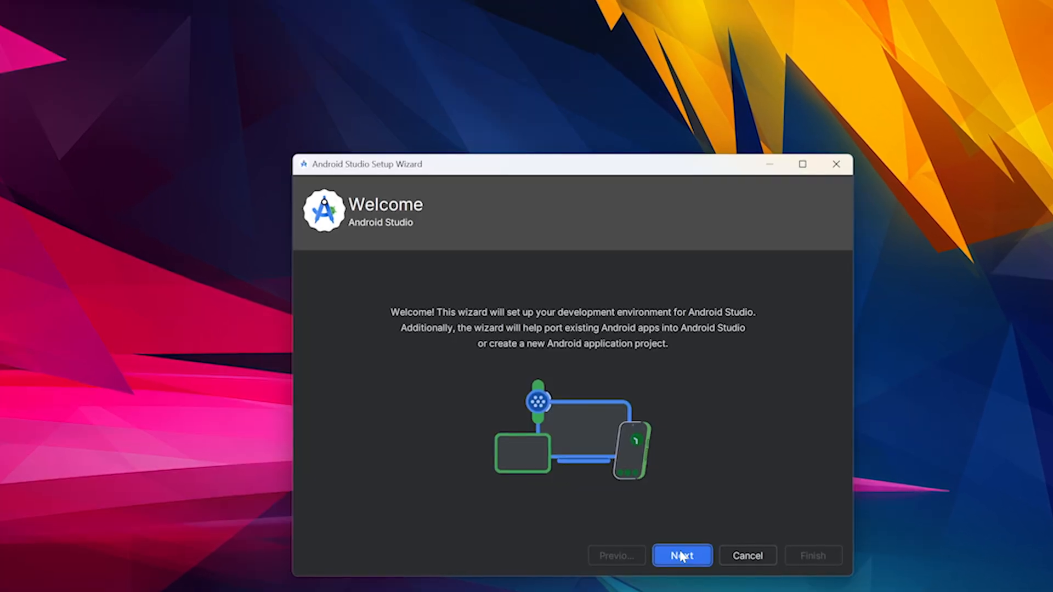
{"action": "left_click", "coordinate": [681, 555]}
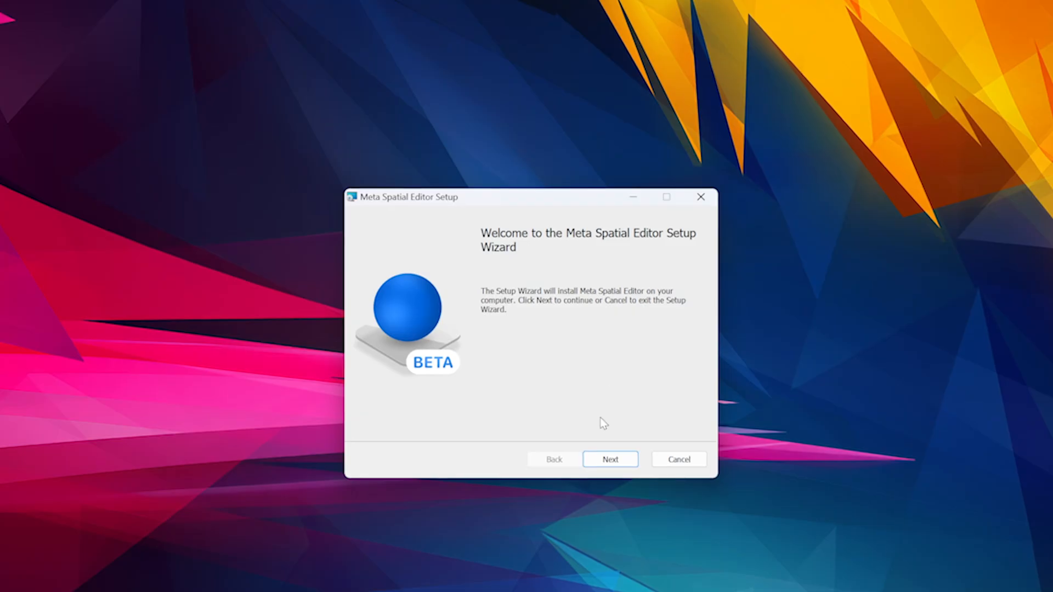
{"action": "left_click", "coordinate": [609, 458]}
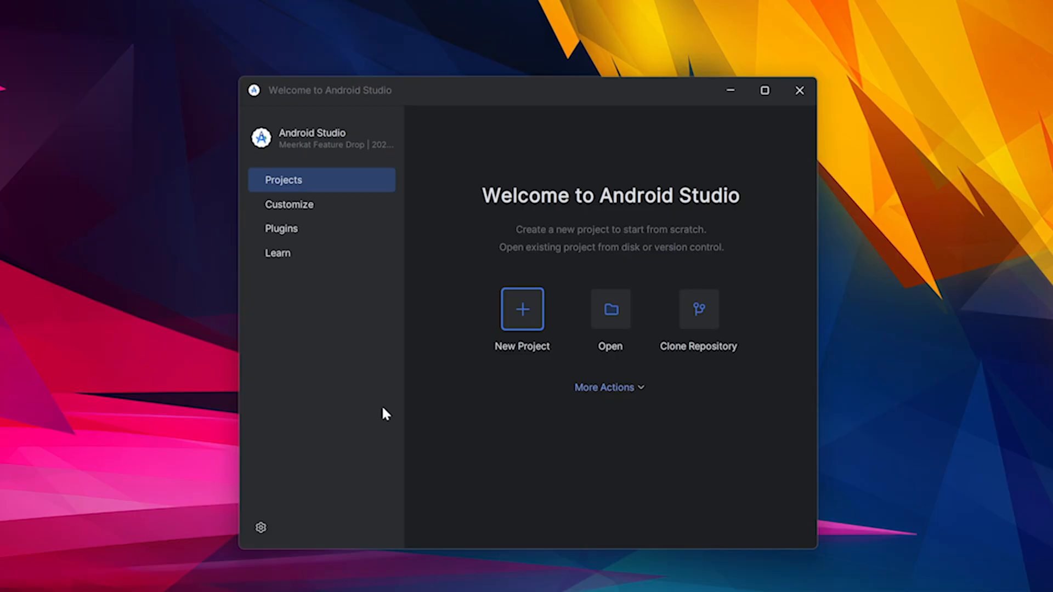
Install the Meta plugin and create the Spatial SDK project 'SpatialSDKDemosWithISDK'
{"action": "left_click", "coordinate": [281, 228]}
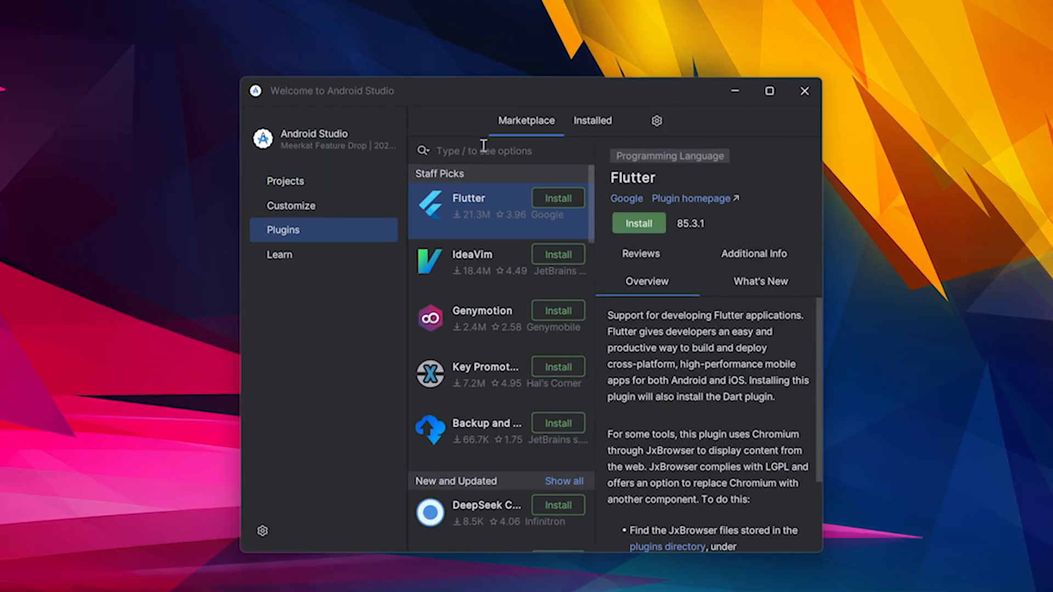
{"action": "type", "text": "Meta"}
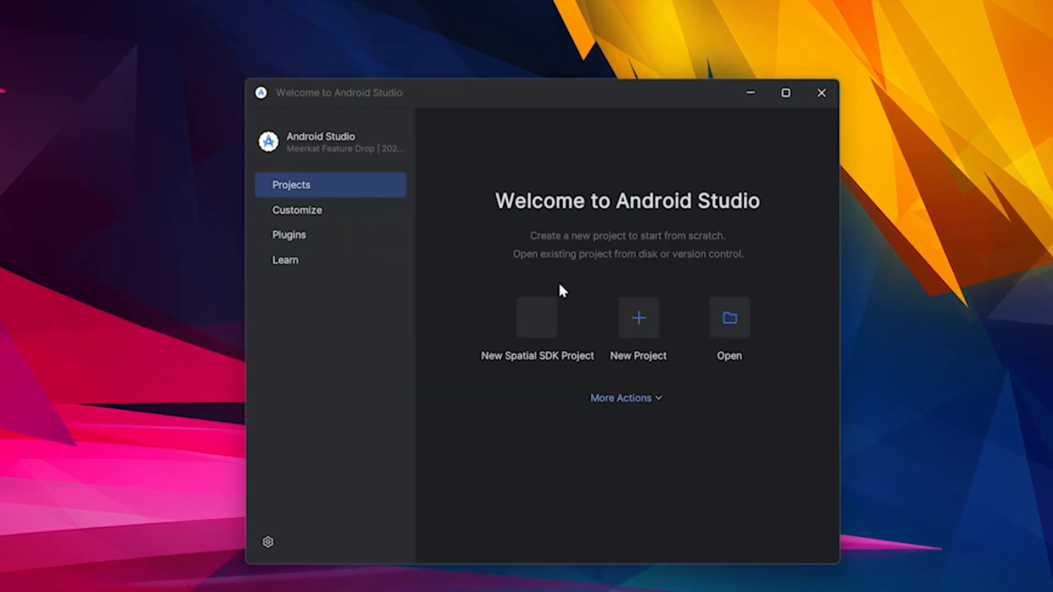
{"action": "left_click", "coordinate": [637, 318]}
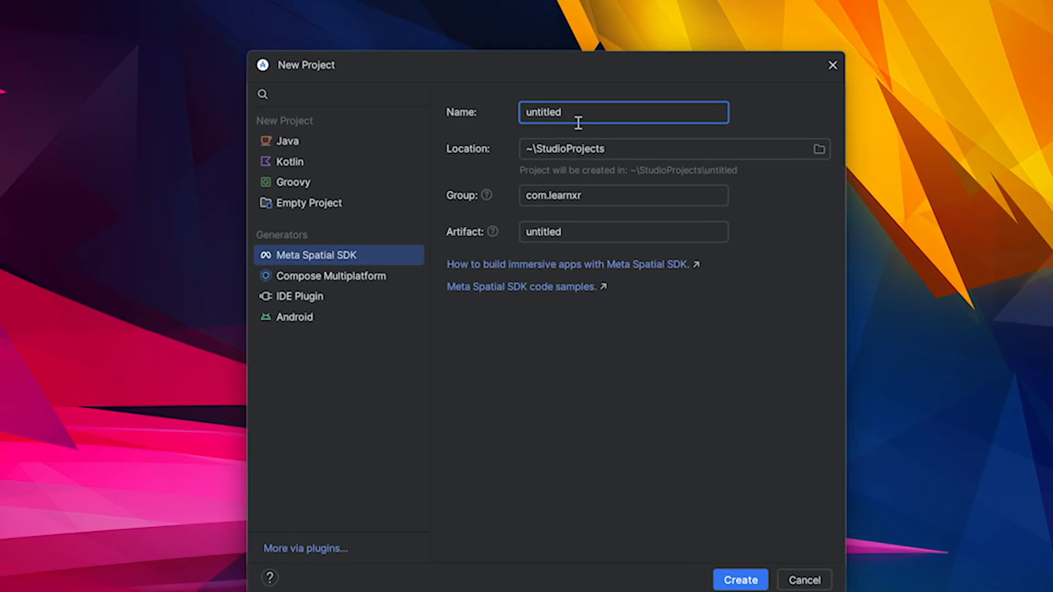
{"action": "type", "text": "SpatialSDKDemosWithISDK"}
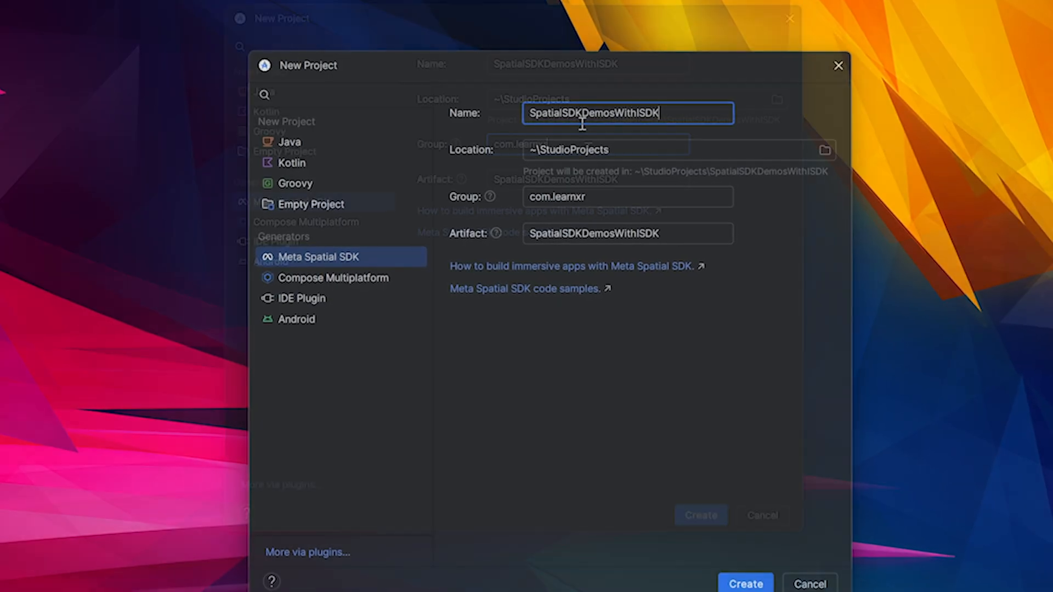
{"action": "left_click", "coordinate": [745, 583]}
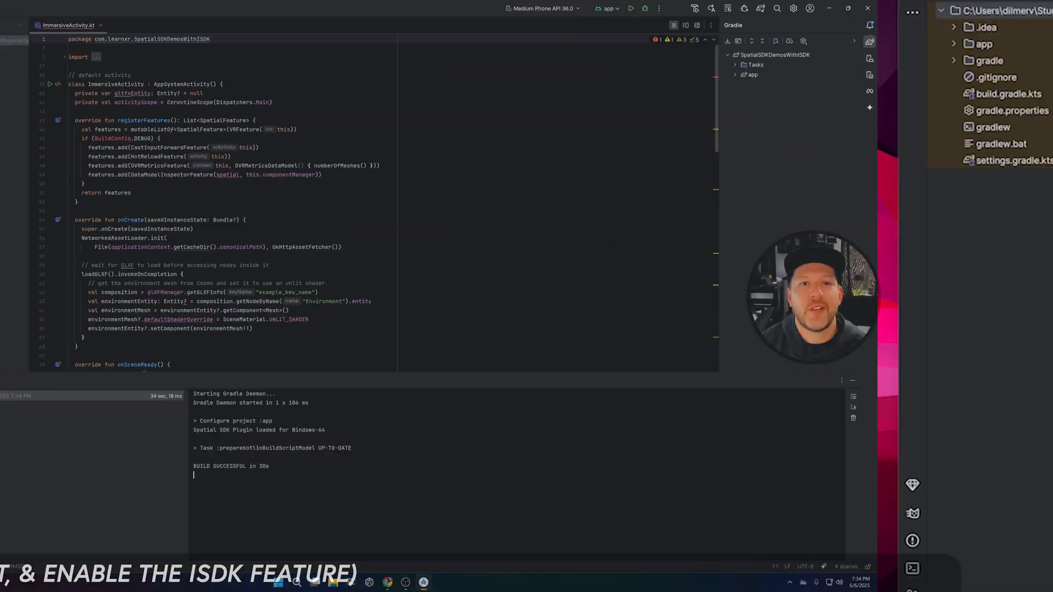
Open PanelActivity.kt, the ui_example layout and the app's build.gradle.kts
{"action": "left_click", "coordinate": [123, 8]}
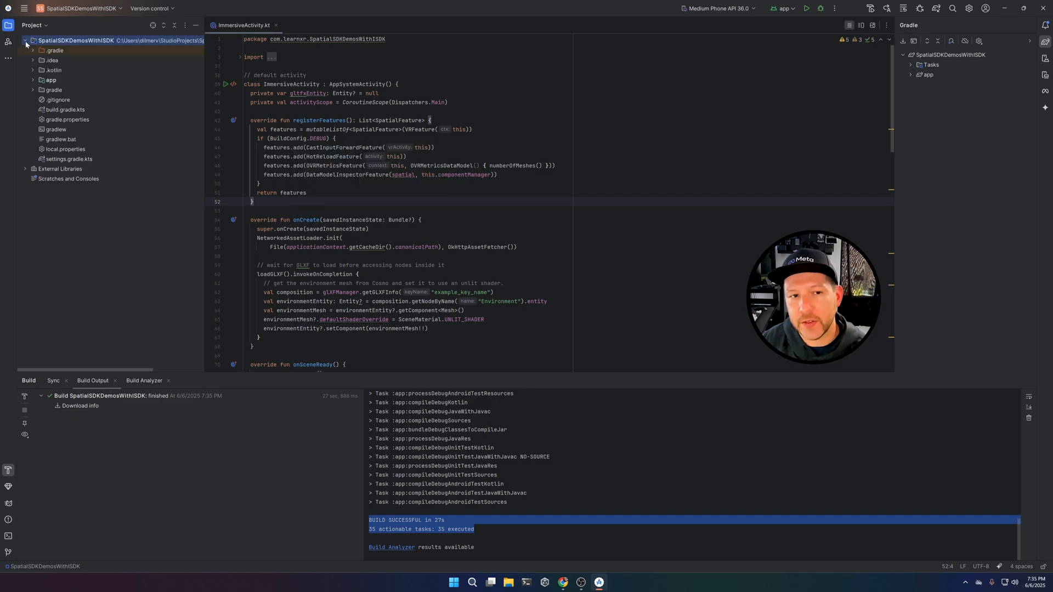
{"action": "left_click", "coordinate": [33, 79]}
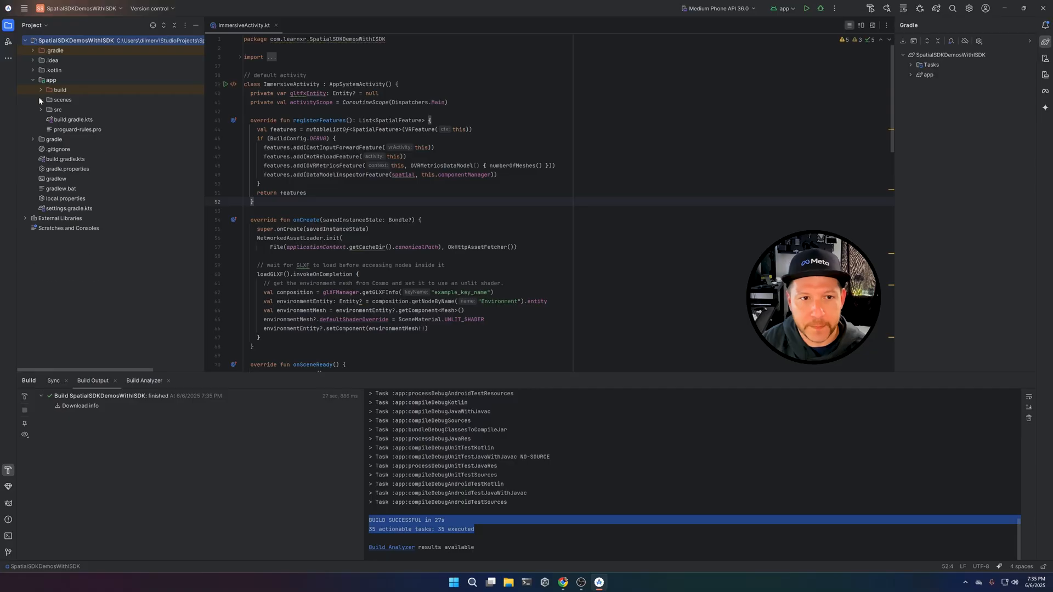
{"action": "left_click", "coordinate": [63, 99]}
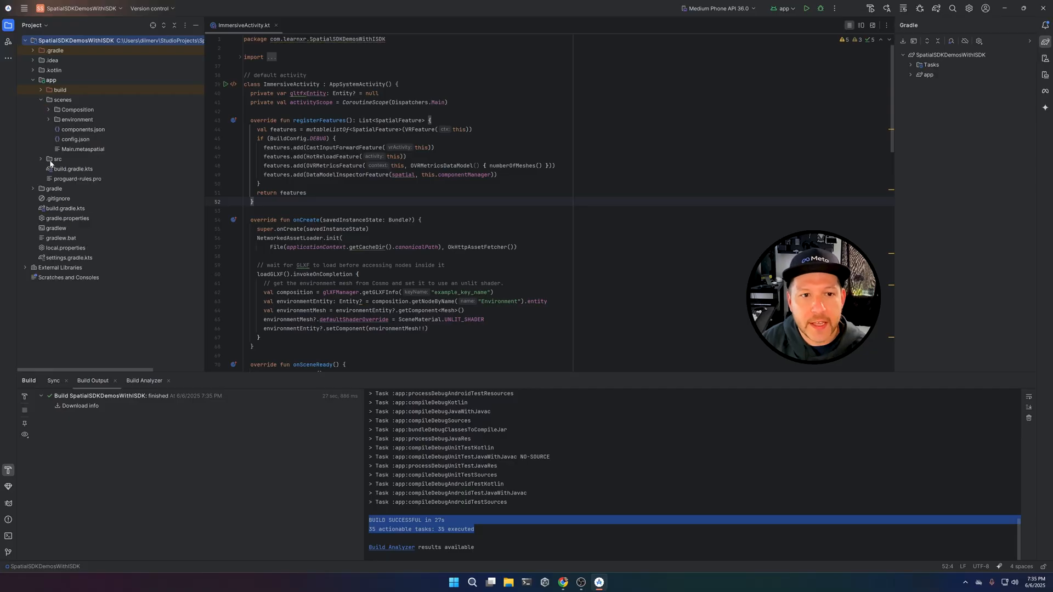
{"action": "left_click", "coordinate": [40, 158]}
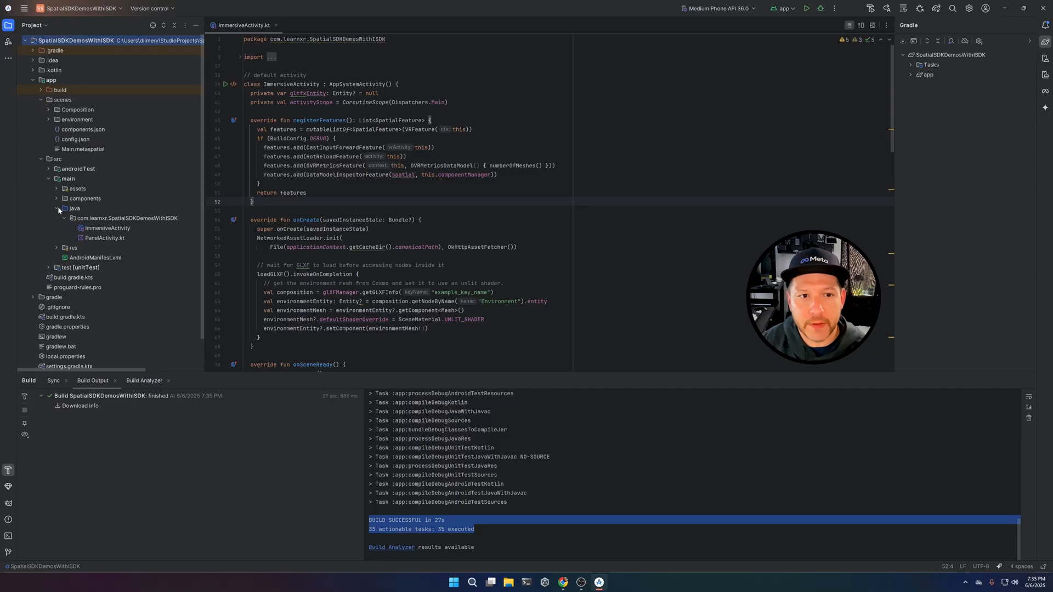
{"action": "left_click", "coordinate": [105, 237]}
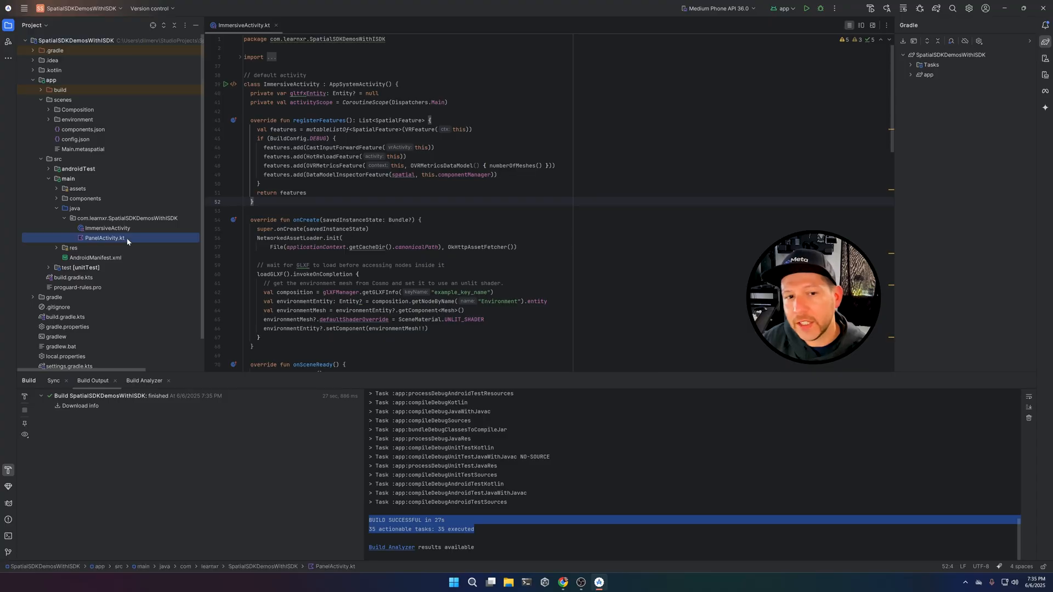
{"action": "double_click", "coordinate": [105, 237]}
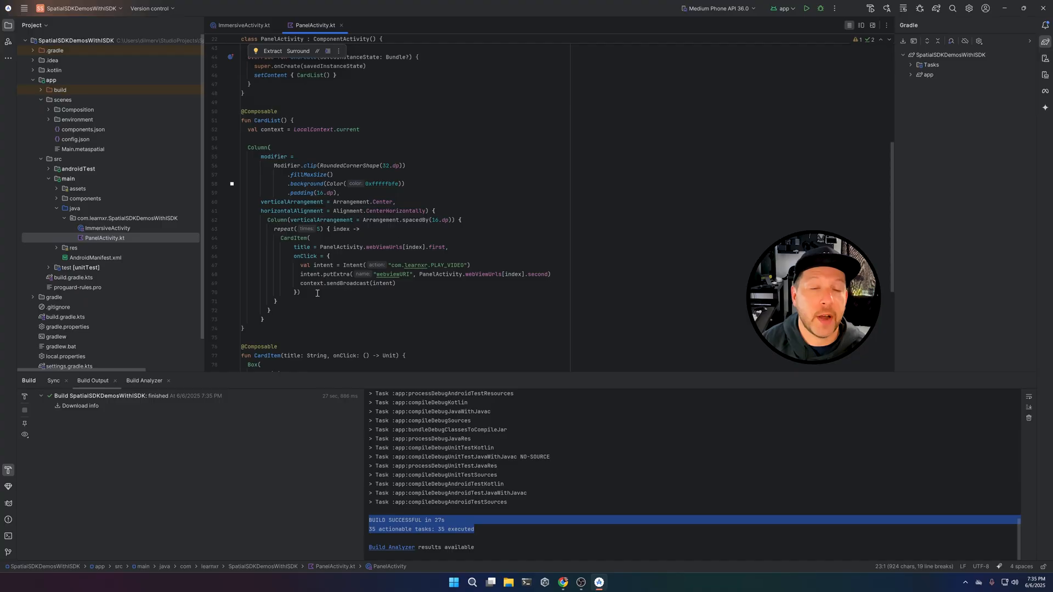
{"action": "left_click", "coordinate": [291, 120]}
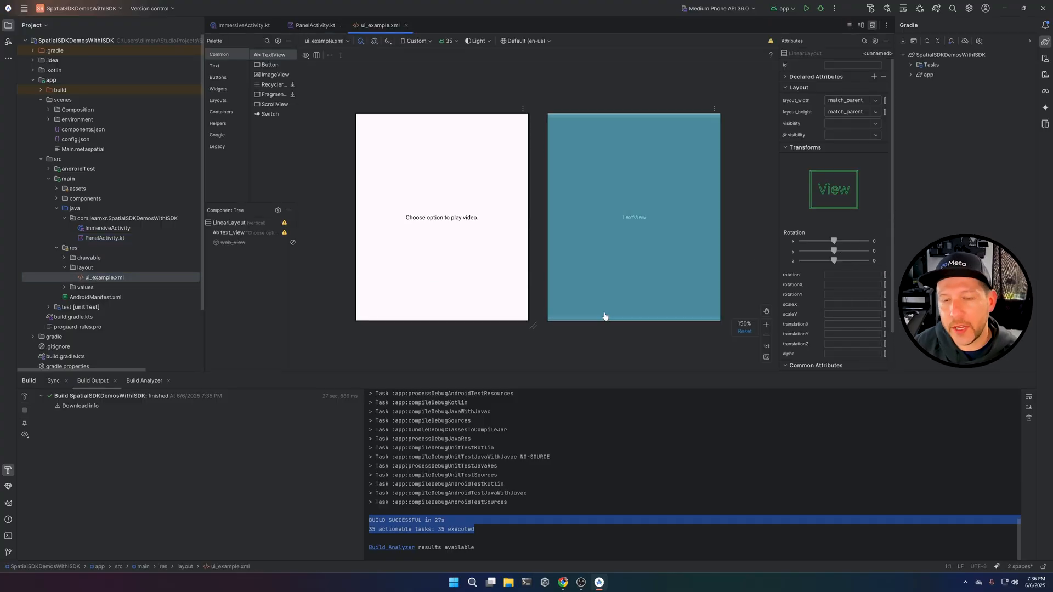
{"action": "left_click", "coordinate": [612, 238]}
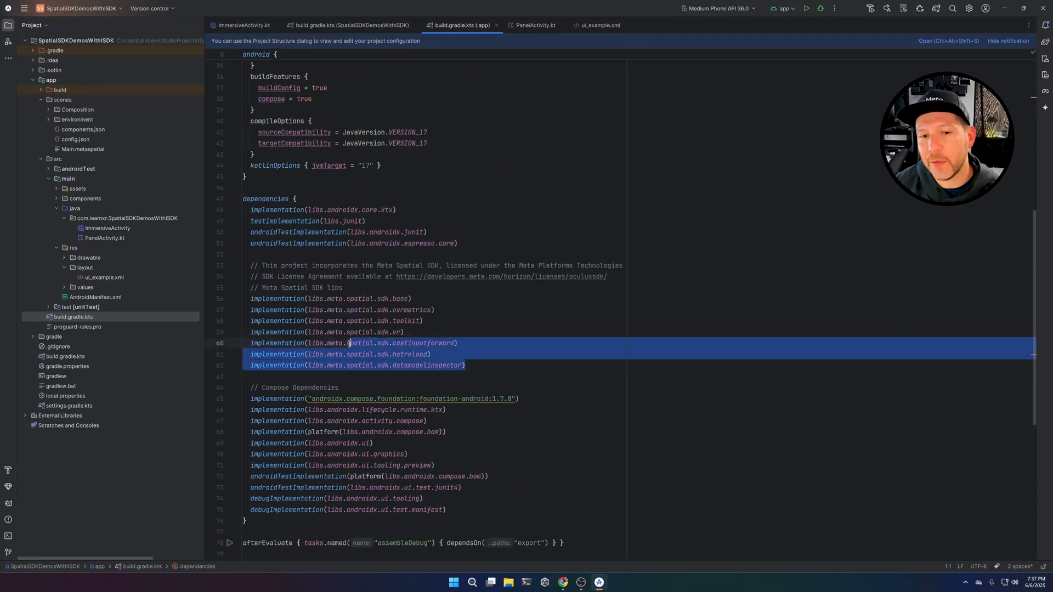
Expand External Libraries and scroll through the downloaded Meta Spatial SDK libraries
{"action": "left_click", "coordinate": [497, 376]}
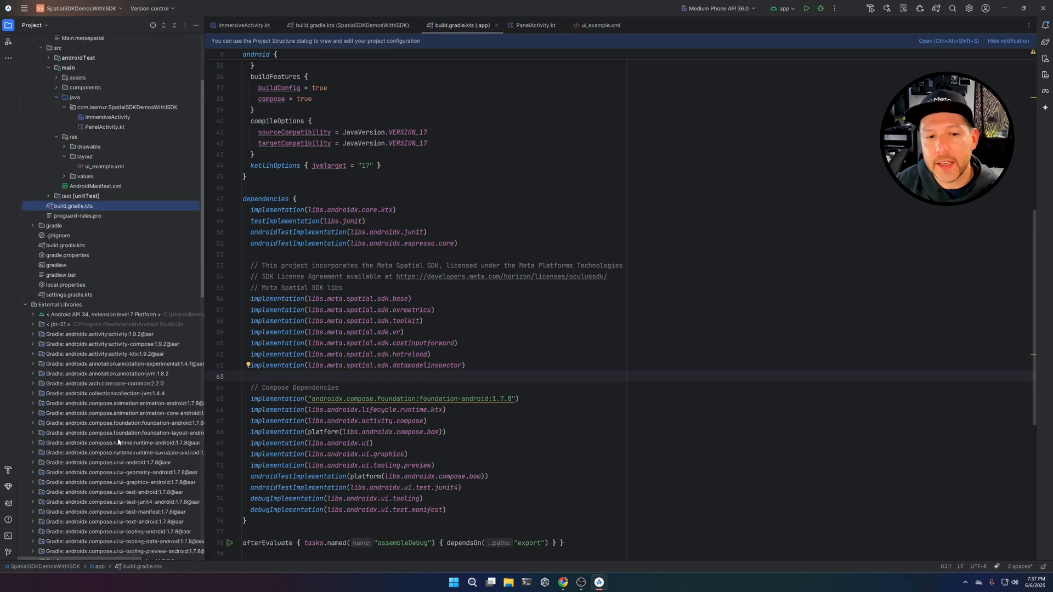
{"action": "scroll", "scroll_direction": "down", "scroll_amount": 3}
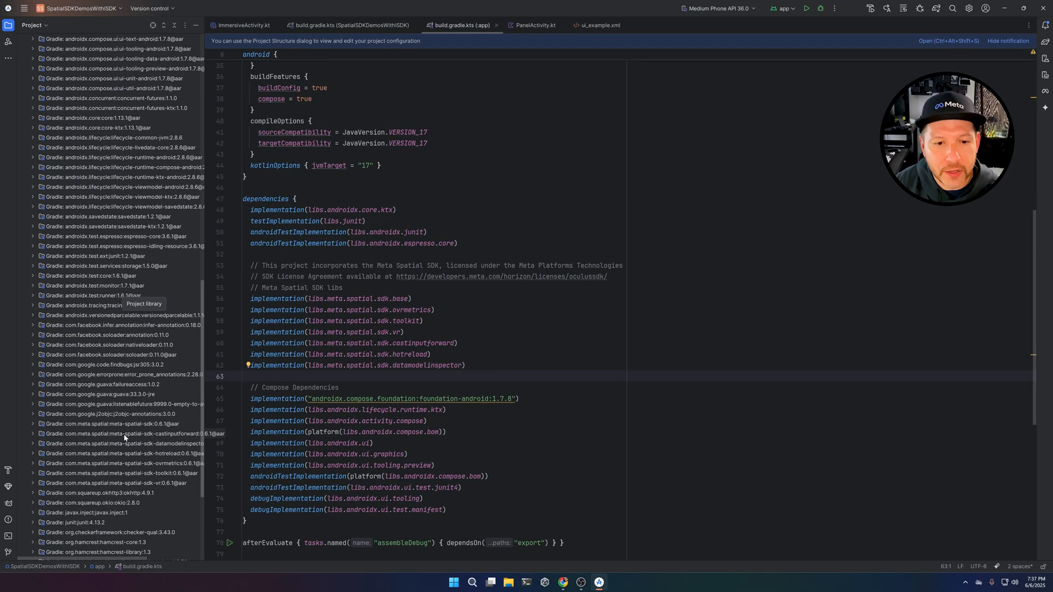
{"action": "scroll", "scroll_direction": "down", "scroll_amount": 3}
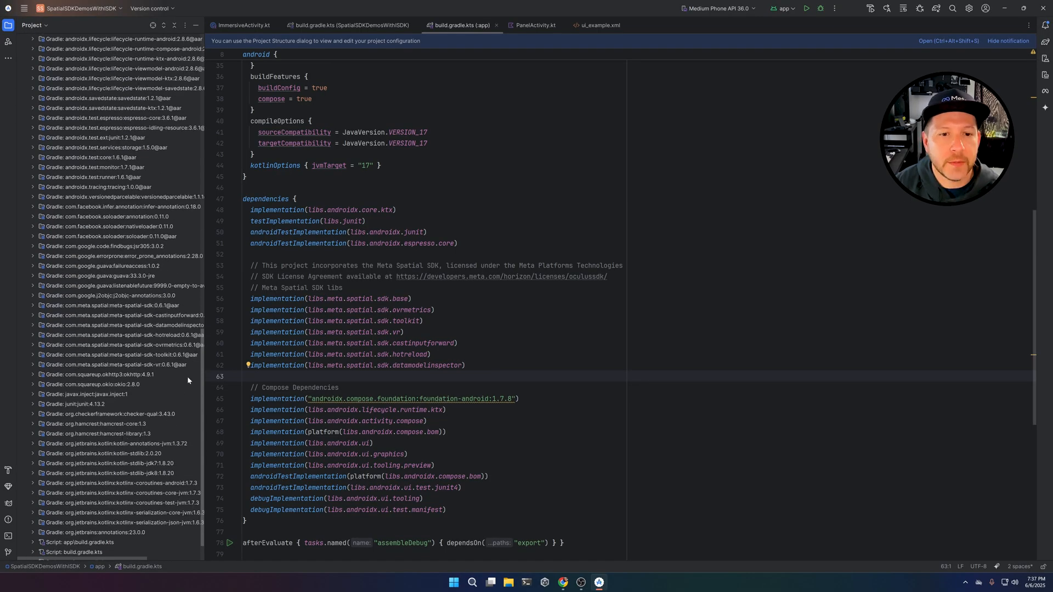
{"action": "mouse_move", "coordinate": [161, 316]}
{"action": "type", "text": "implementation(libs.meta.spatial.sdk.isdk)"}
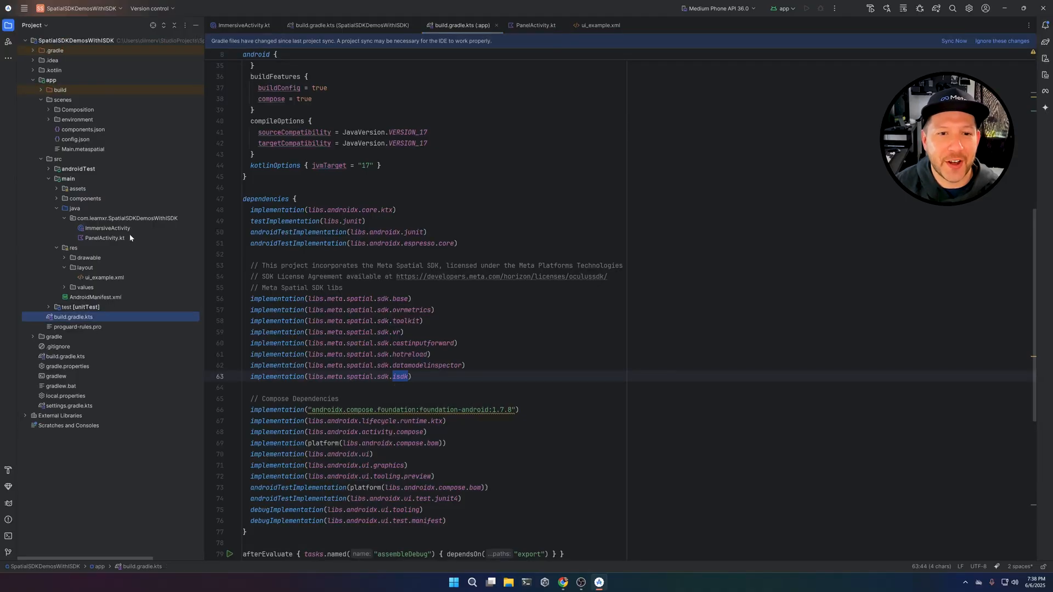
Open ImmersiveActivity.kt and sync the project with the Gradle changes
{"action": "left_click", "coordinate": [240, 25]}
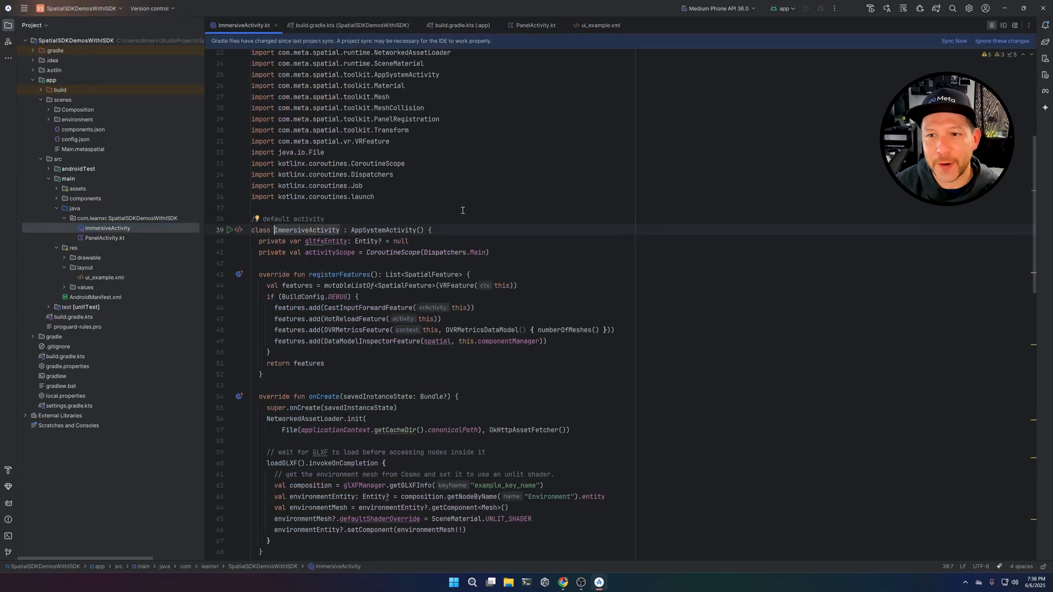
{"action": "left_click", "coordinate": [953, 41]}
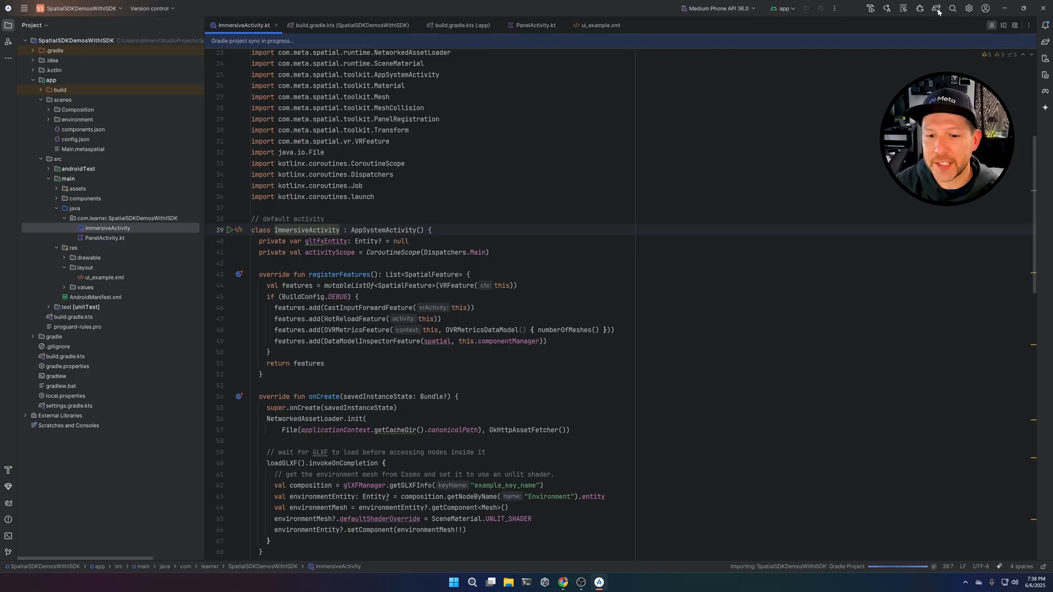
{"action": "mouse_move", "coordinate": [8, 468]}
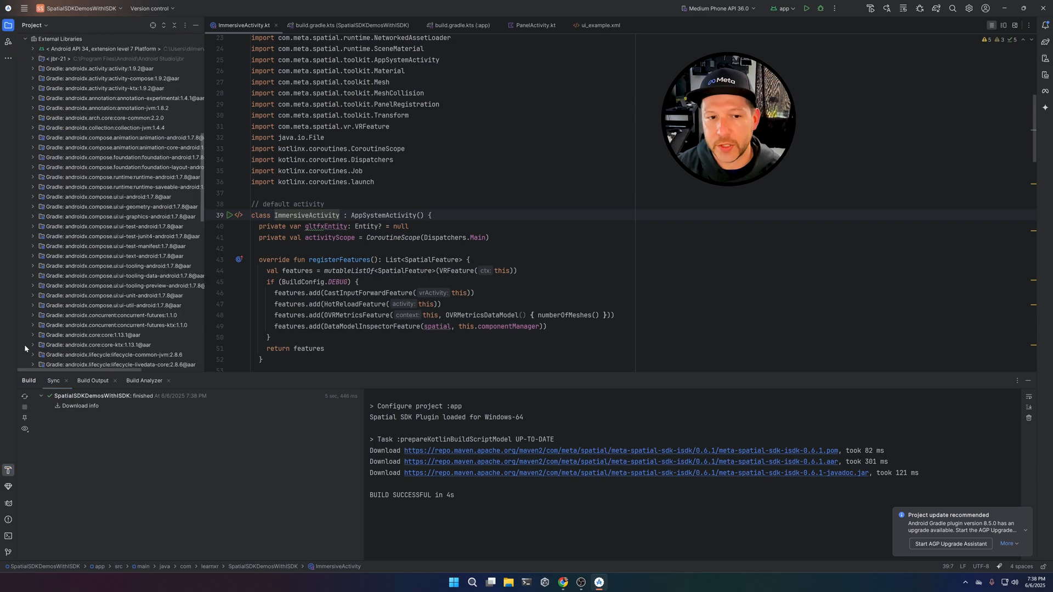
{"action": "scroll", "scroll_direction": "down", "scroll_amount": 3}
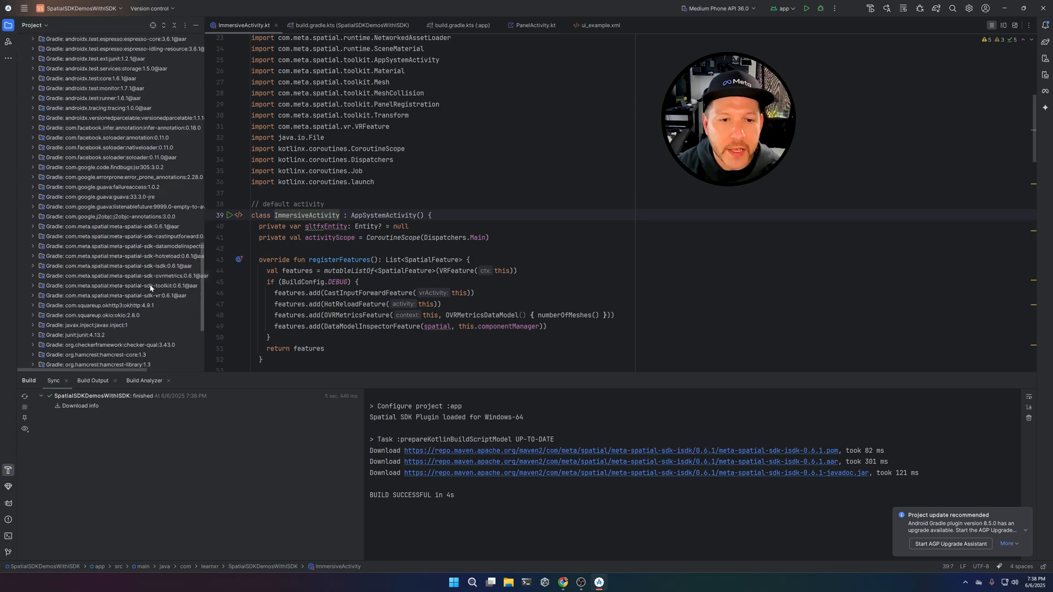
Import com.meta.spatial.isdk.IsdkFeature below the VRFeature import
{"action": "left_click", "coordinate": [114, 265]}
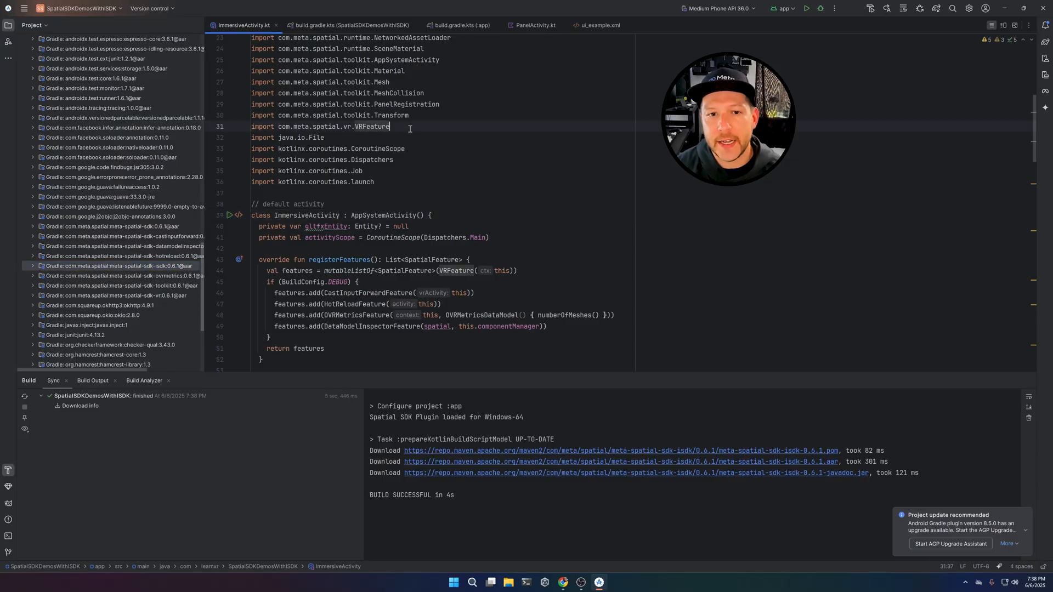
{"action": "type", "text": "import com."}
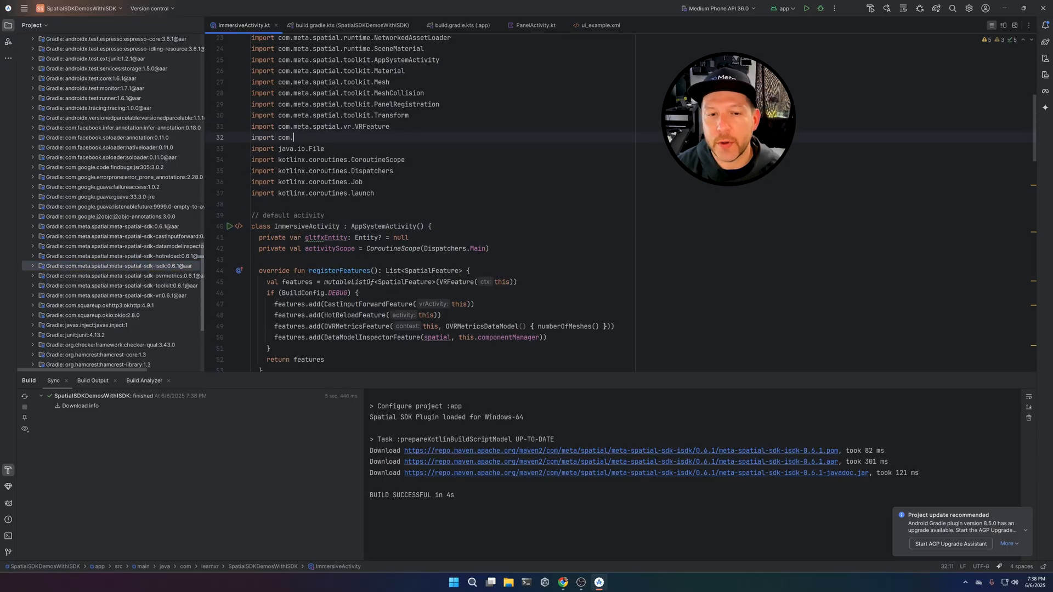
{"action": "type", "text": "meta"}
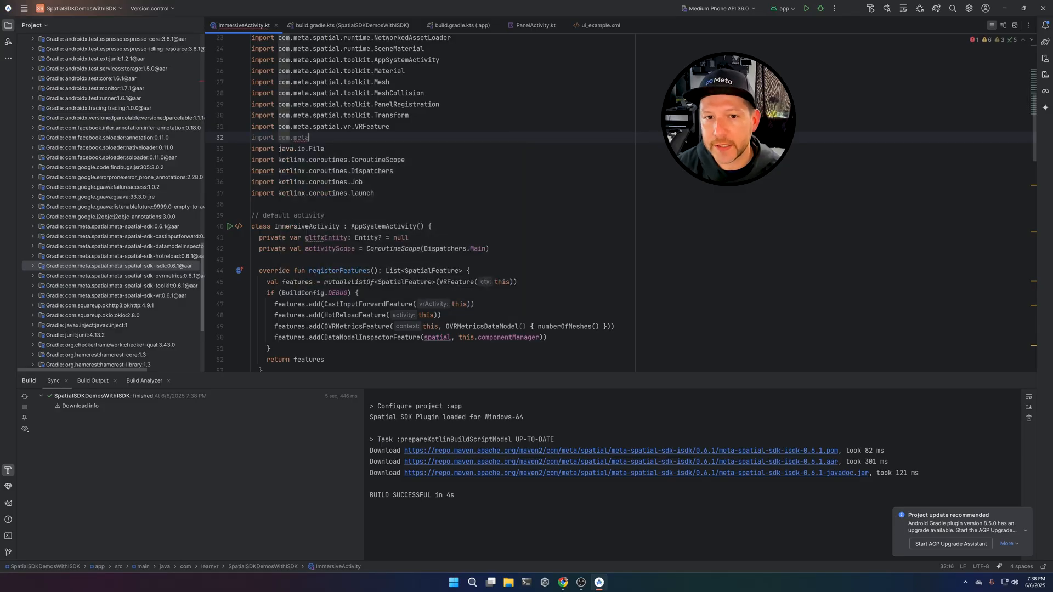
{"action": "type", "text": "spatial."}
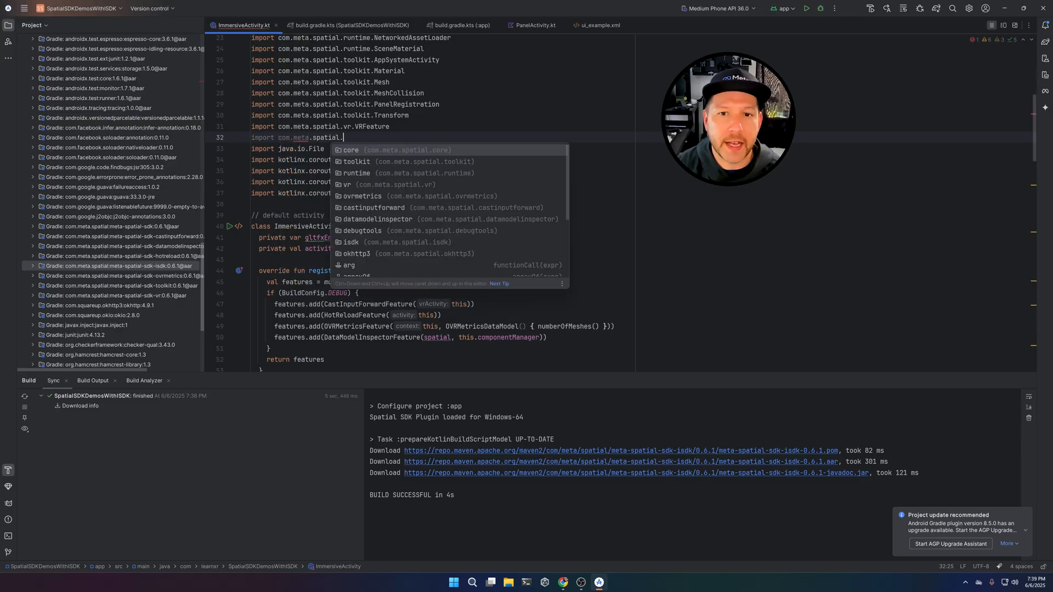
{"action": "type", "text": "isdk.IsdkFeature"}
{"action": "type", "text": "VRFeature(this),)"}
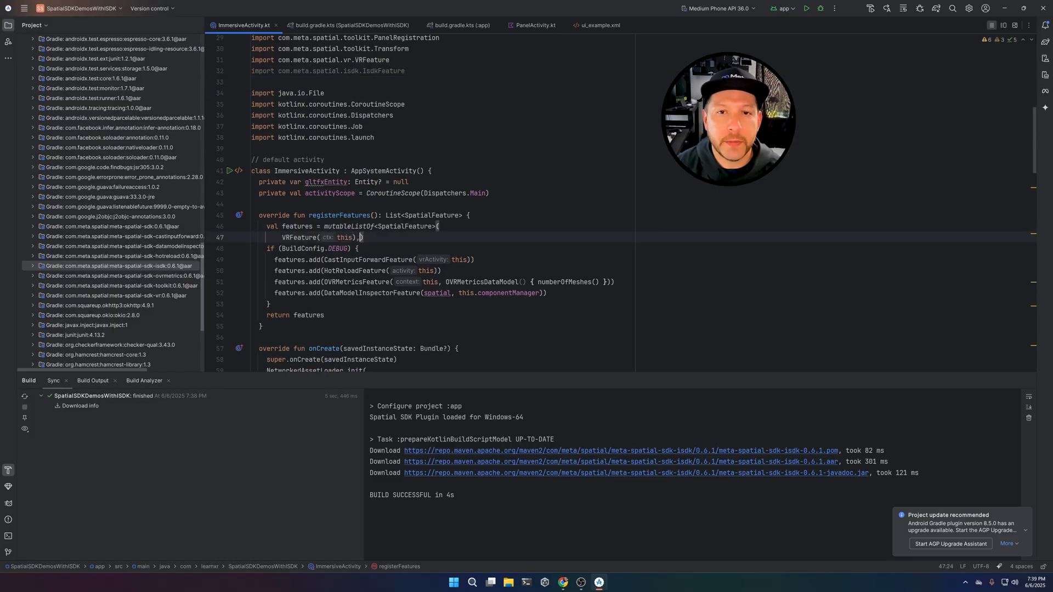
Add IsdkFeature(this, spatial, systemManager, BuildConfig.DEBUG) to the features list
{"action": "type", "text": "i"}
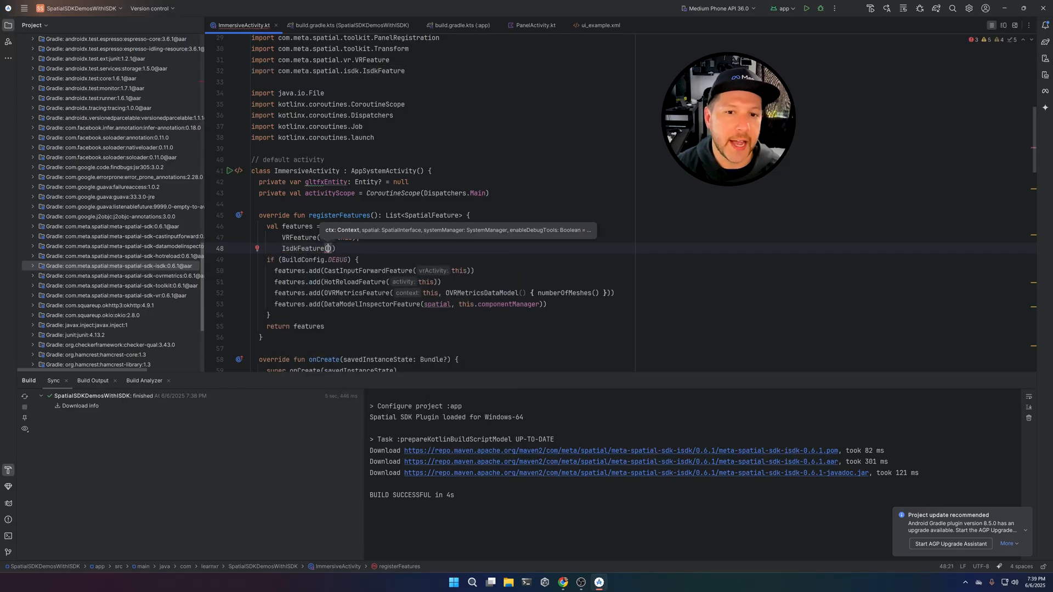
{"action": "type", "text": "this, spatial"}
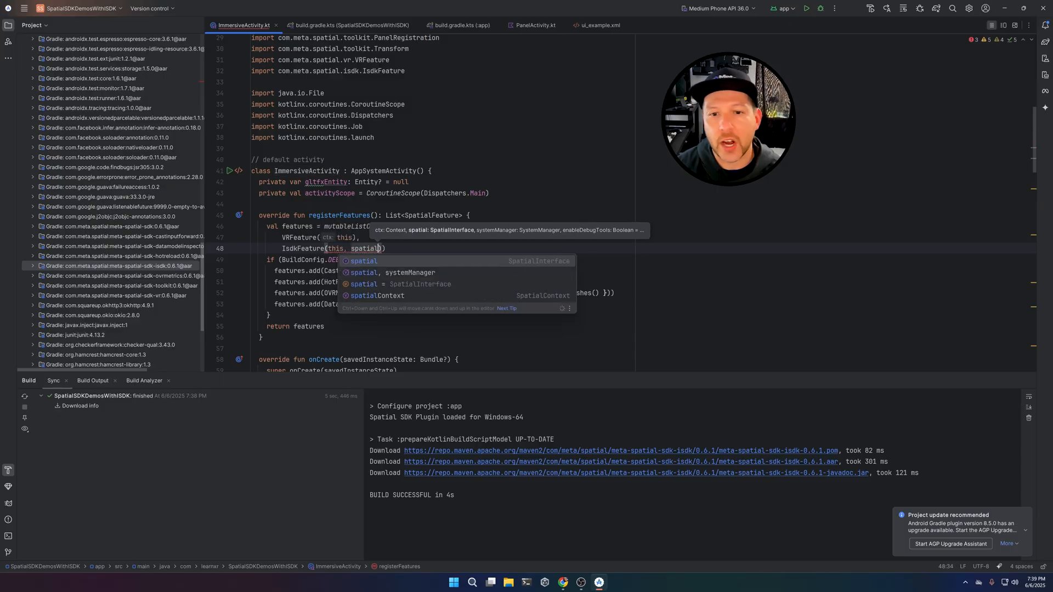
{"action": "type", "text": ", sy"}
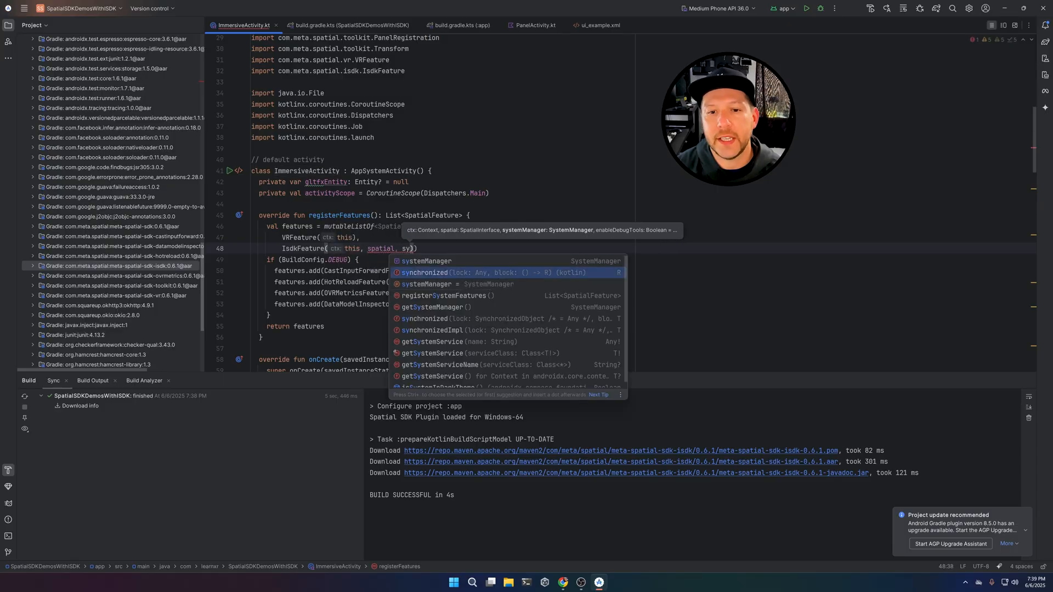
{"action": "type", "text": "systemManager,"}
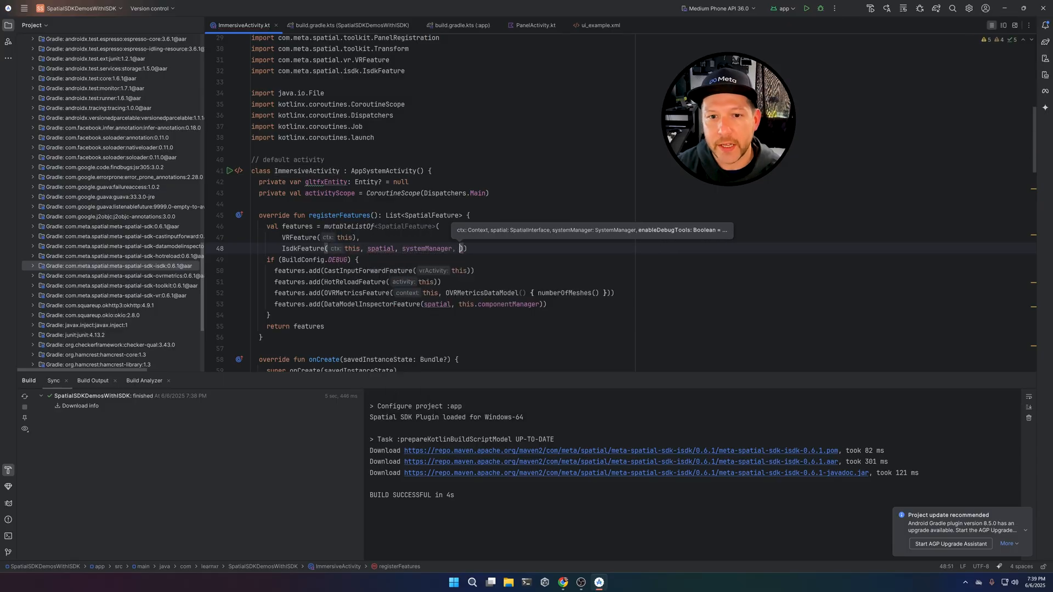
{"action": "type", "text": "BuildConfig.DEBUG"}
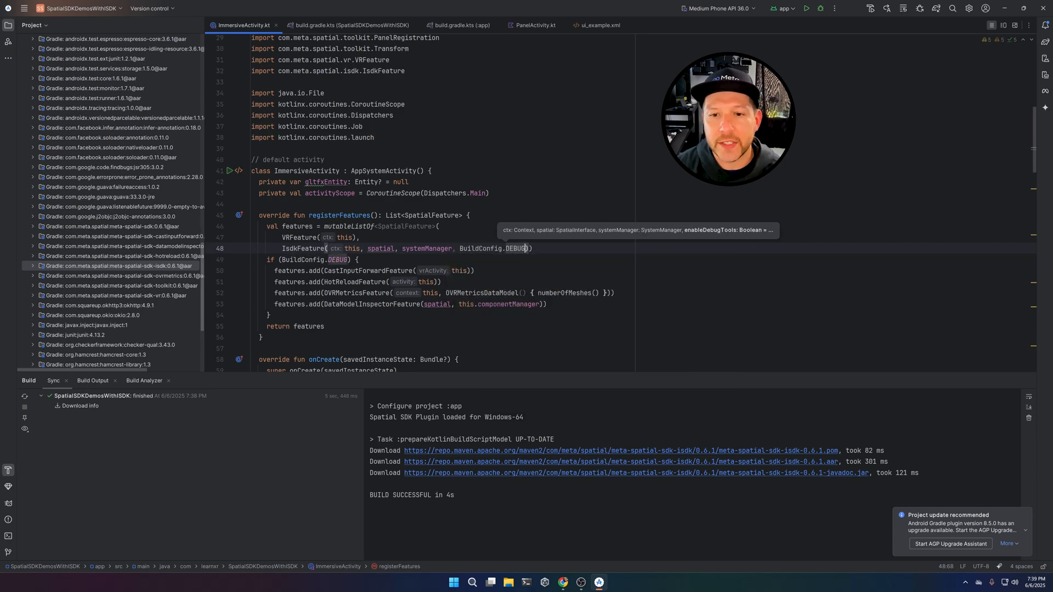
{"action": "key", "text": "enter"}
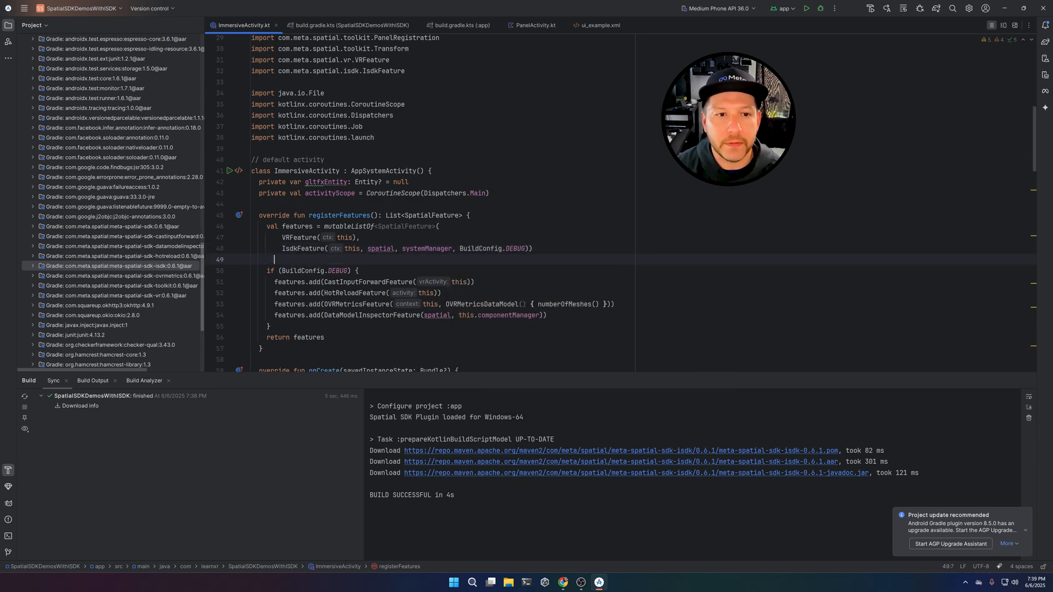
Open Main.metaspatial in Meta Spatial Editor and list WebviewPanel's available SDK components
{"action": "left_click", "coordinate": [84, 149]}
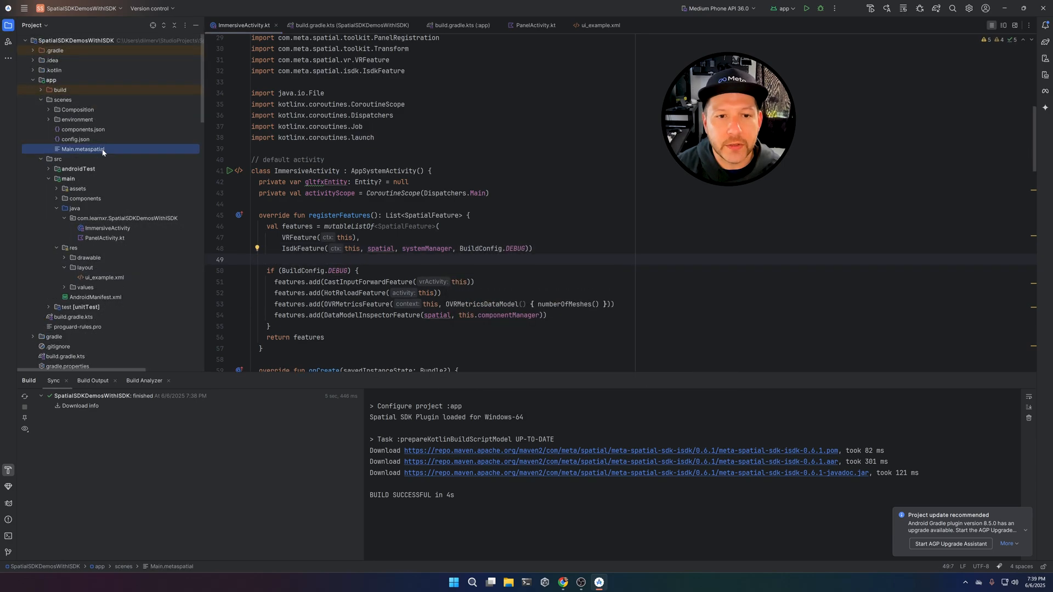
{"action": "right_click", "coordinate": [83, 149]}
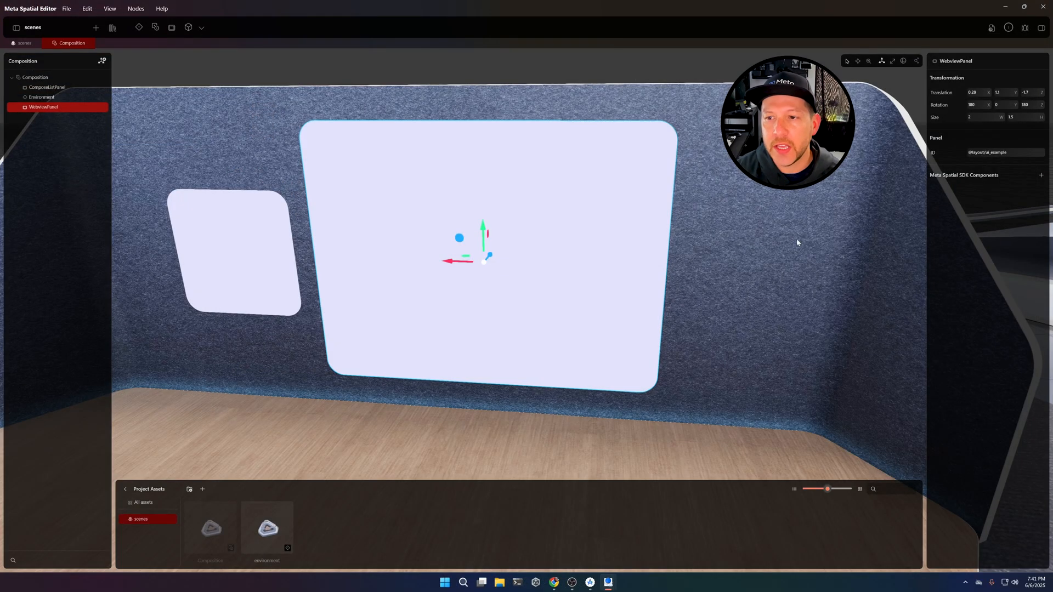
{"action": "left_click", "coordinate": [1041, 176]}
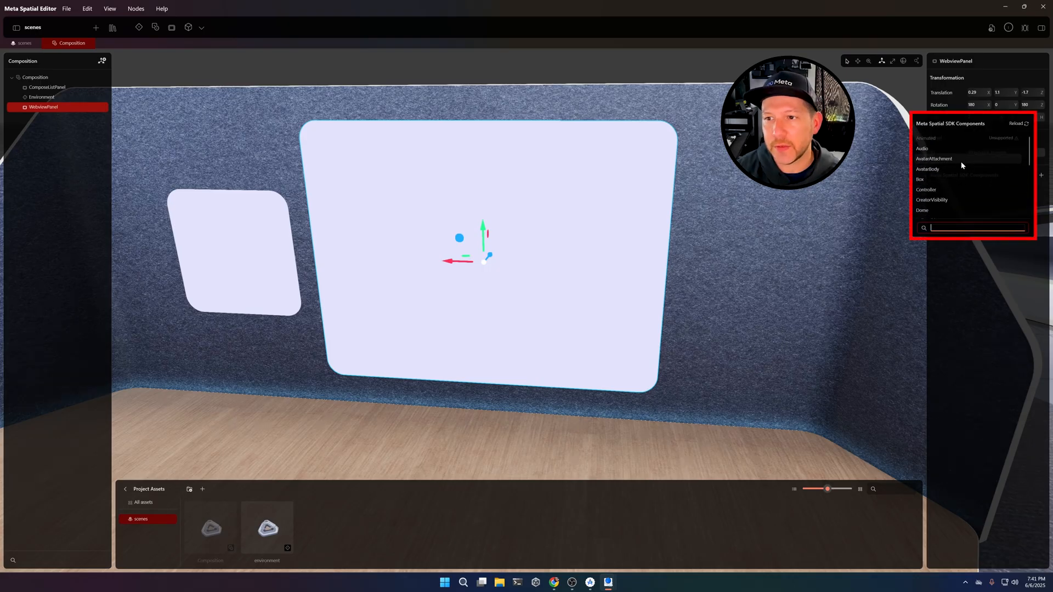
{"action": "scroll", "scroll_direction": "down", "scroll_amount": 3}
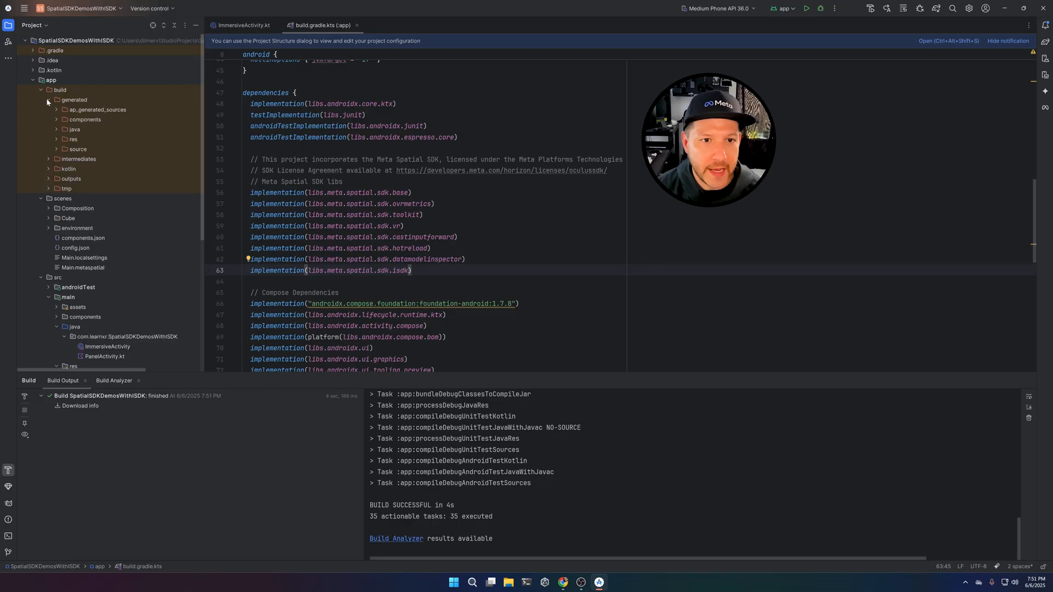
Collapse app/build in the Project tree and right-click a project item
{"action": "left_click", "coordinate": [56, 120]}
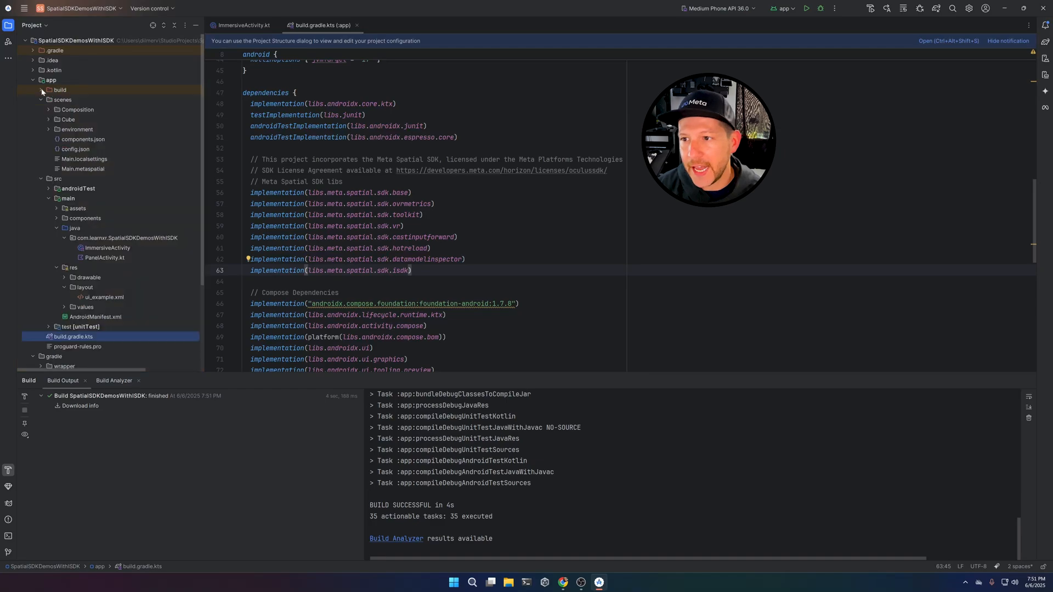
{"action": "right_click", "coordinate": [83, 168]}
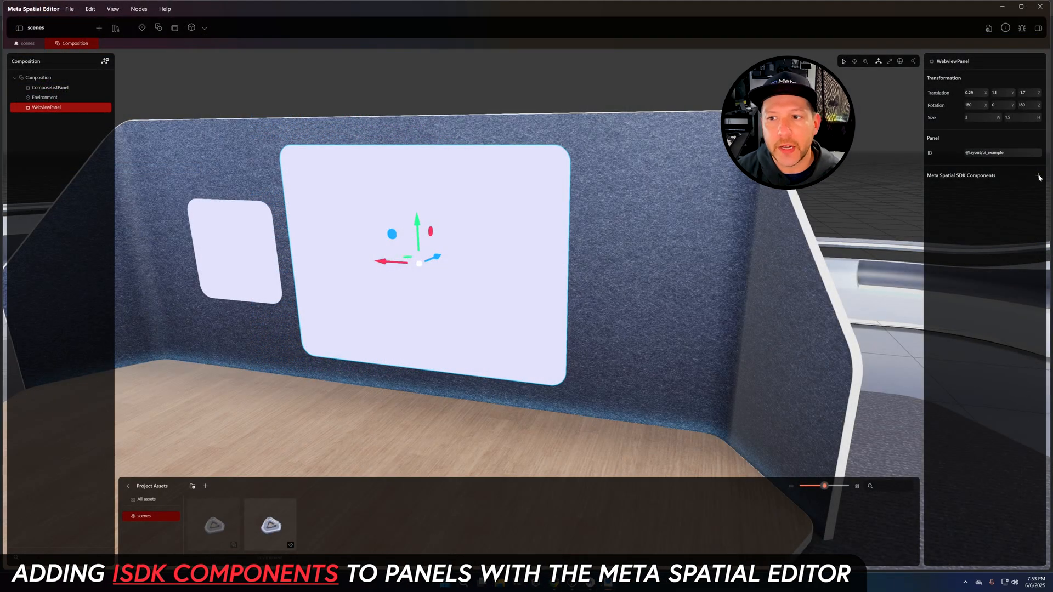
Add IsdkGrabbable, IsdkPanelDimensions and IsdkPanelGrabHandle to WebviewPanel, then grab components to ComposeListPanel
{"action": "left_click", "coordinate": [1039, 176]}
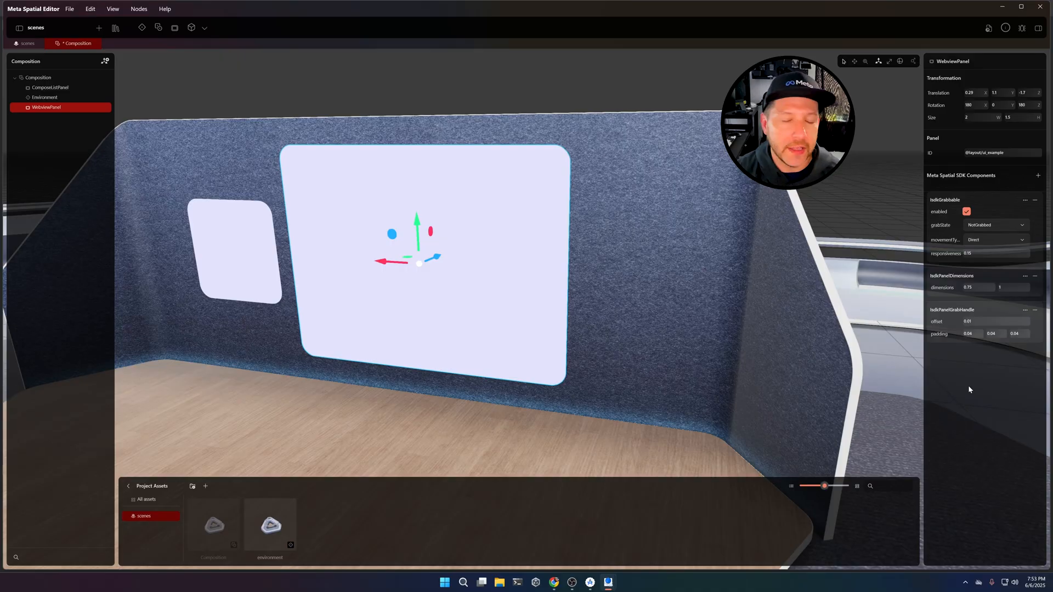
{"action": "left_click", "coordinate": [50, 87]}
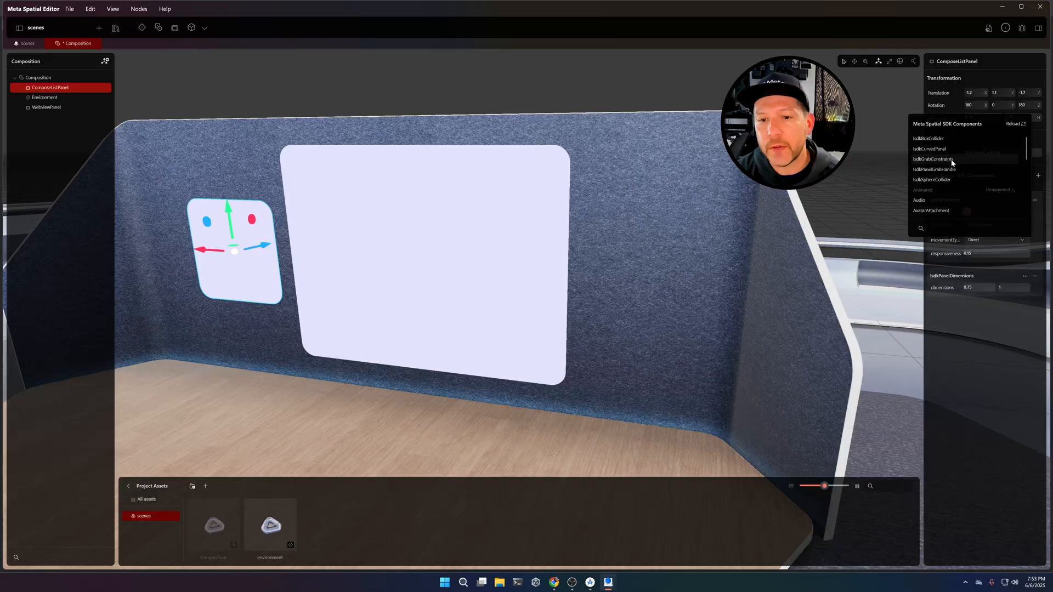
{"action": "left_click", "coordinate": [934, 169]}
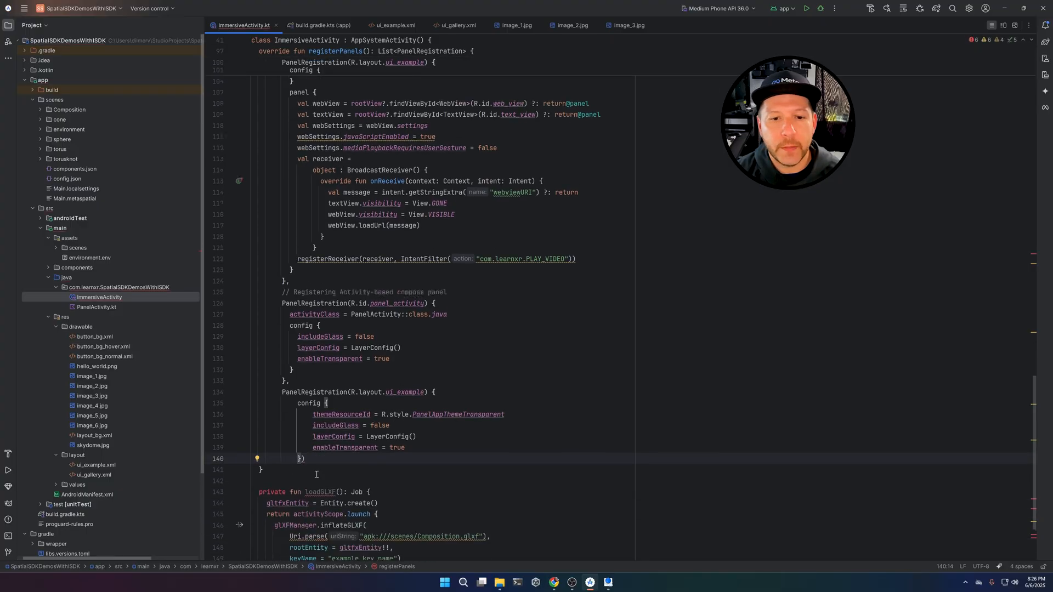
Review the registerPanels code in ImmersiveActivity.kt and bring up the Tools menu
{"action": "scroll", "scroll_direction": "down", "scroll_amount": 3}
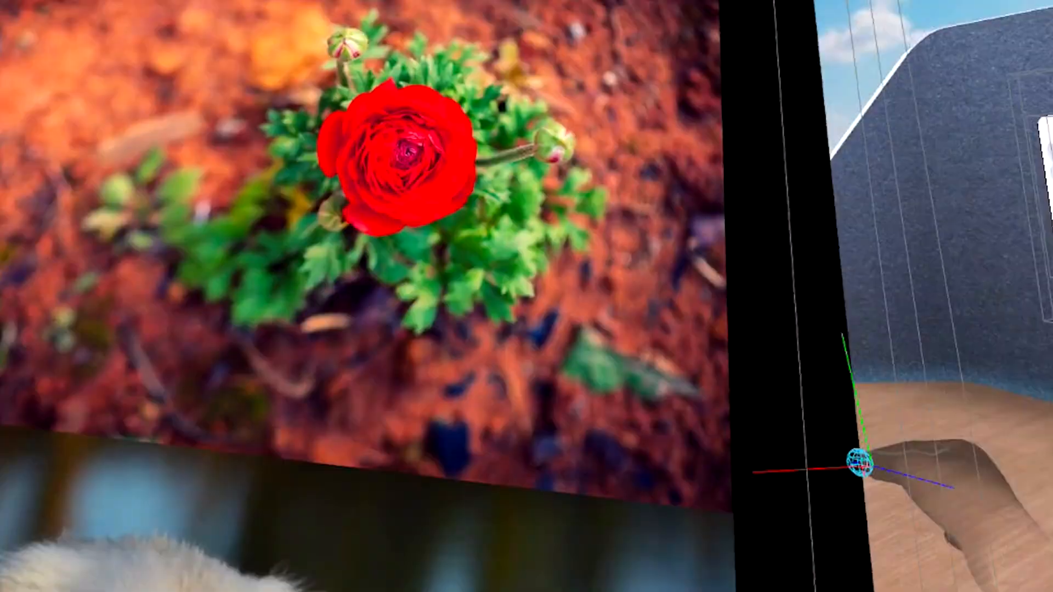
{"action": "left_click", "coordinate": [179, 8]}
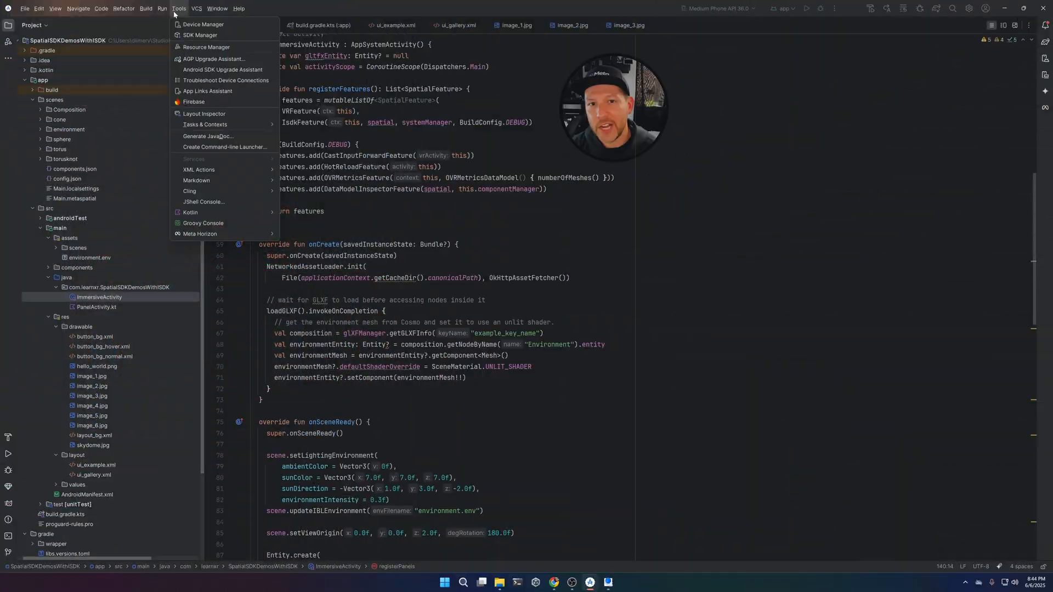
{"action": "mouse_move", "coordinate": [201, 234]}
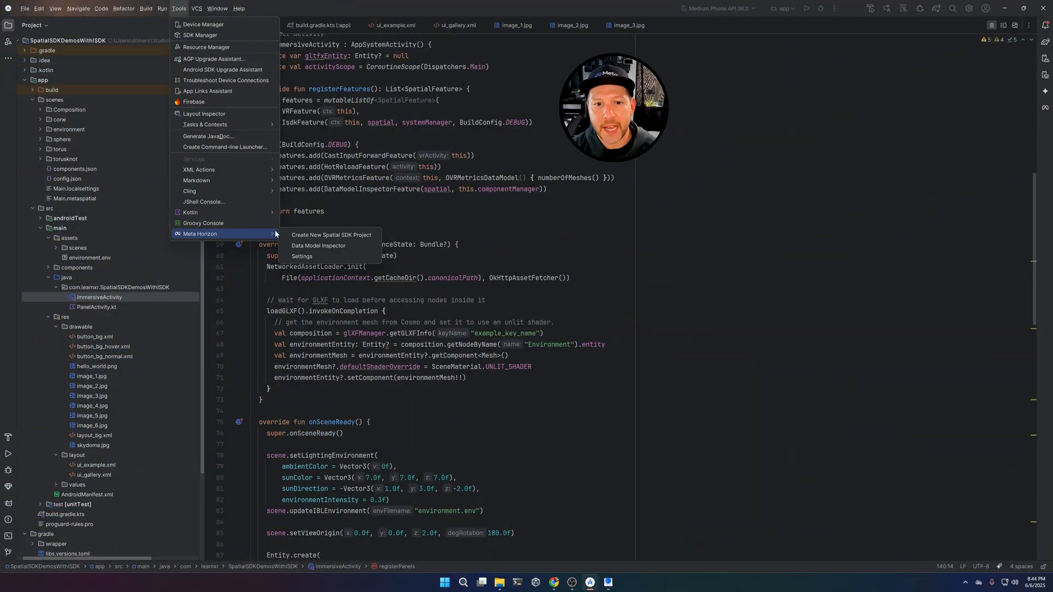
Open the Data Model Inspector on port 8011, expand Troubleshooting, and refresh the connection
{"action": "left_click", "coordinate": [318, 245]}
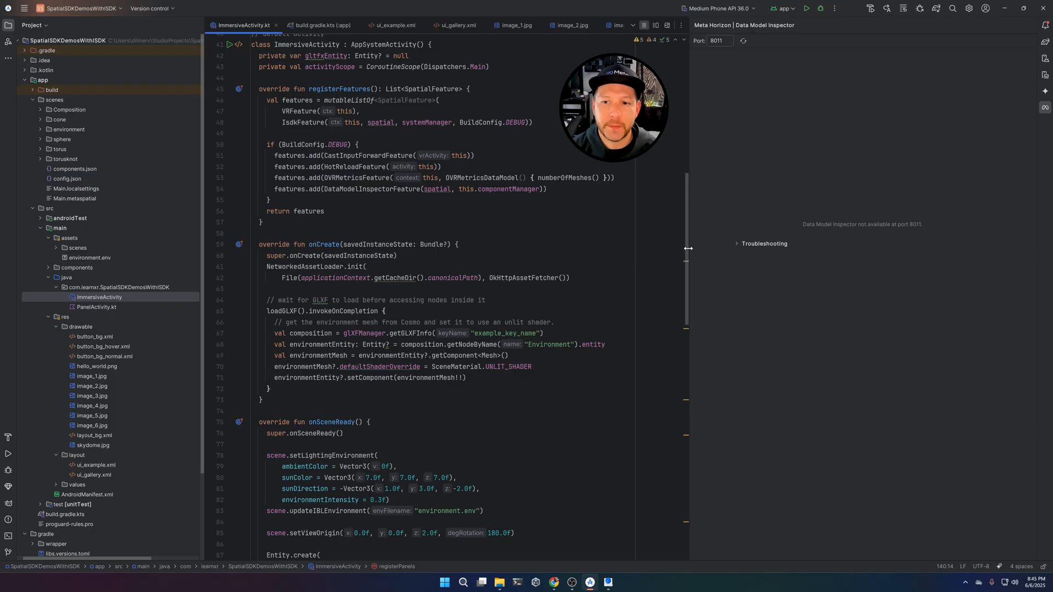
{"action": "left_click", "coordinate": [756, 243]}
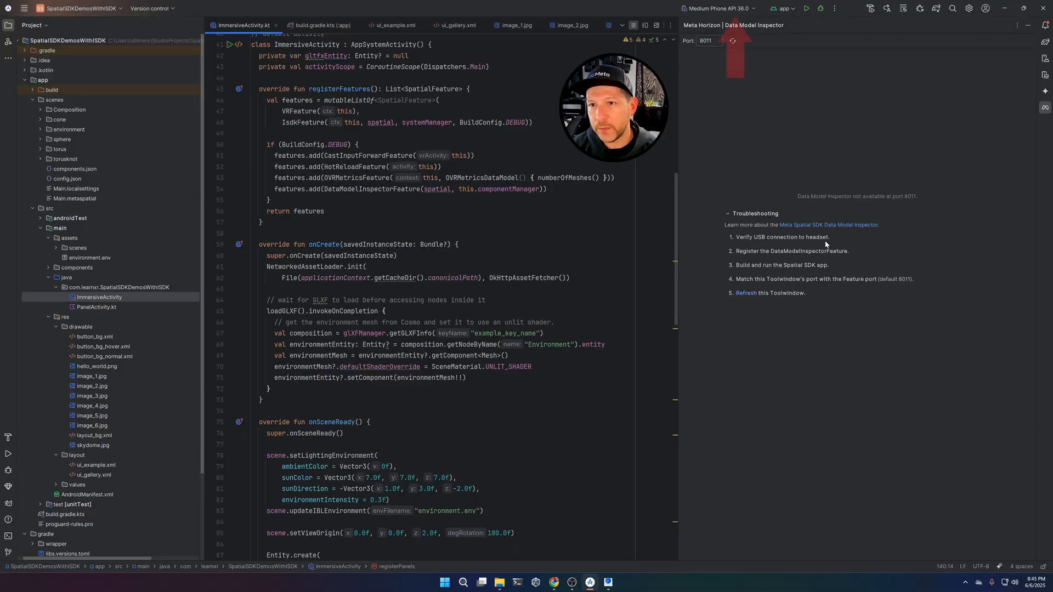
{"action": "left_click", "coordinate": [717, 8]}
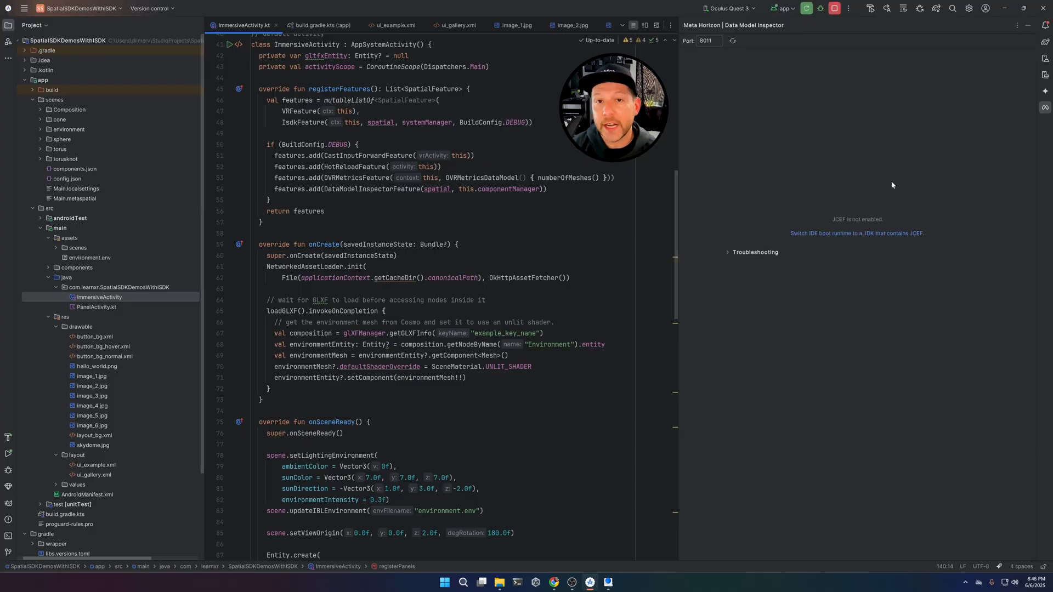
Choose JetBrains Runtime 21.0.7b631.52 with JCEF as the IDE boot Java runtime
{"action": "left_click", "coordinate": [856, 233]}
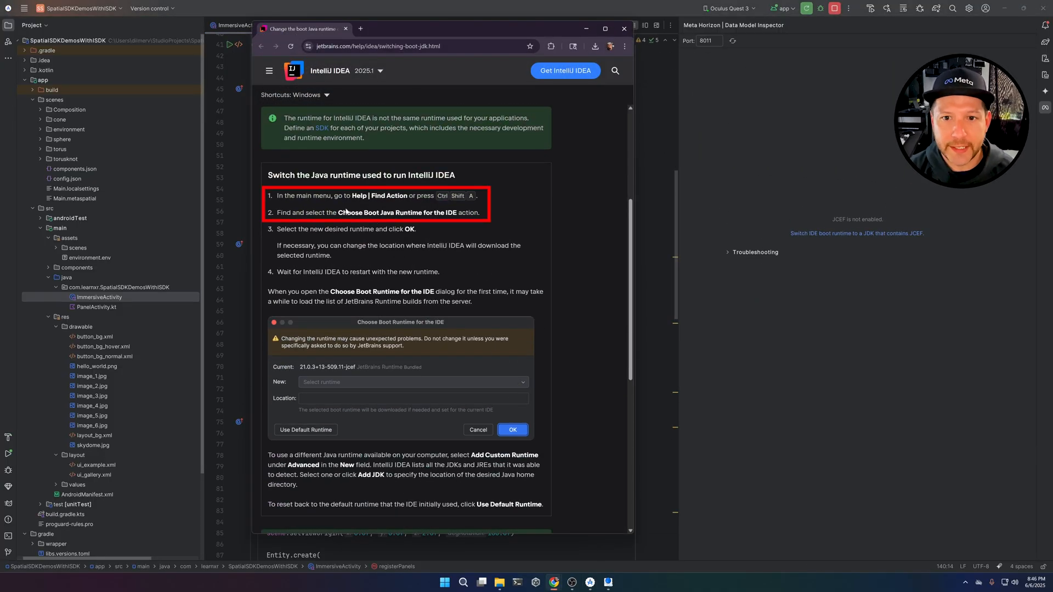
{"action": "double_click", "coordinate": [396, 212]}
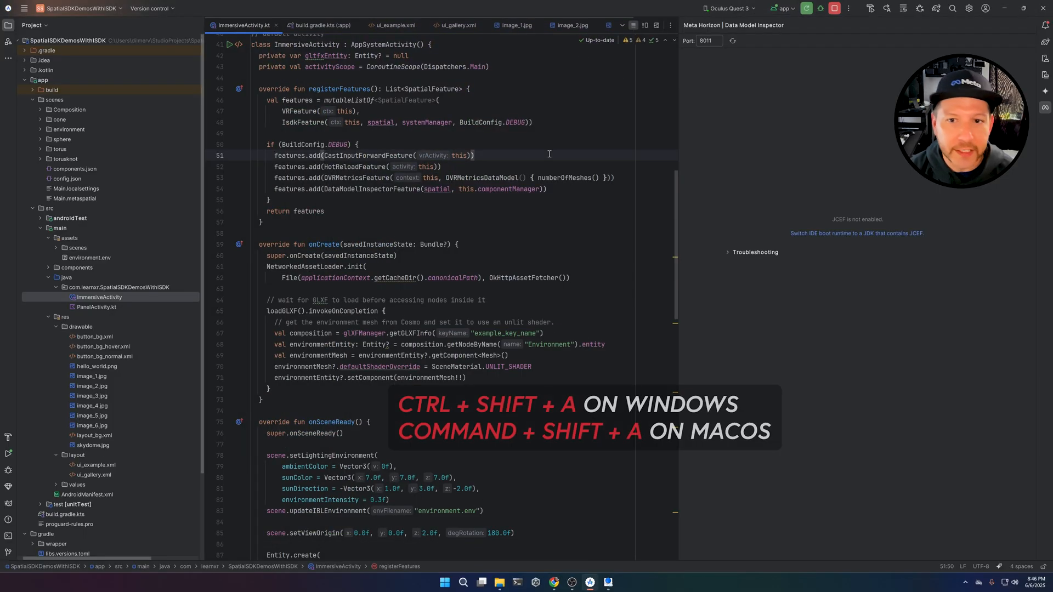
{"action": "left_click", "coordinate": [856, 233]}
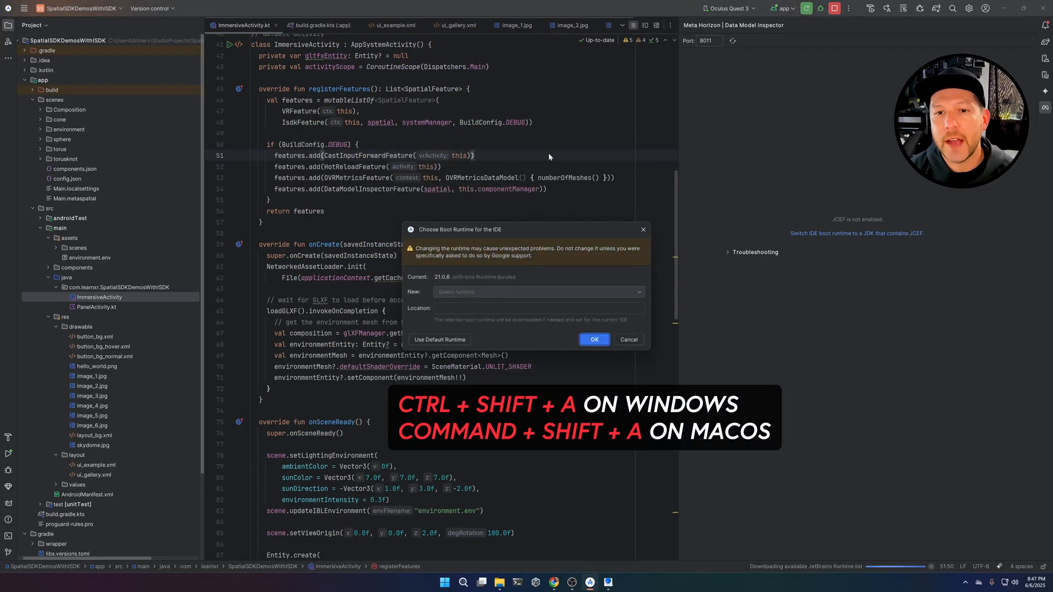
{"action": "left_click", "coordinate": [538, 291]}
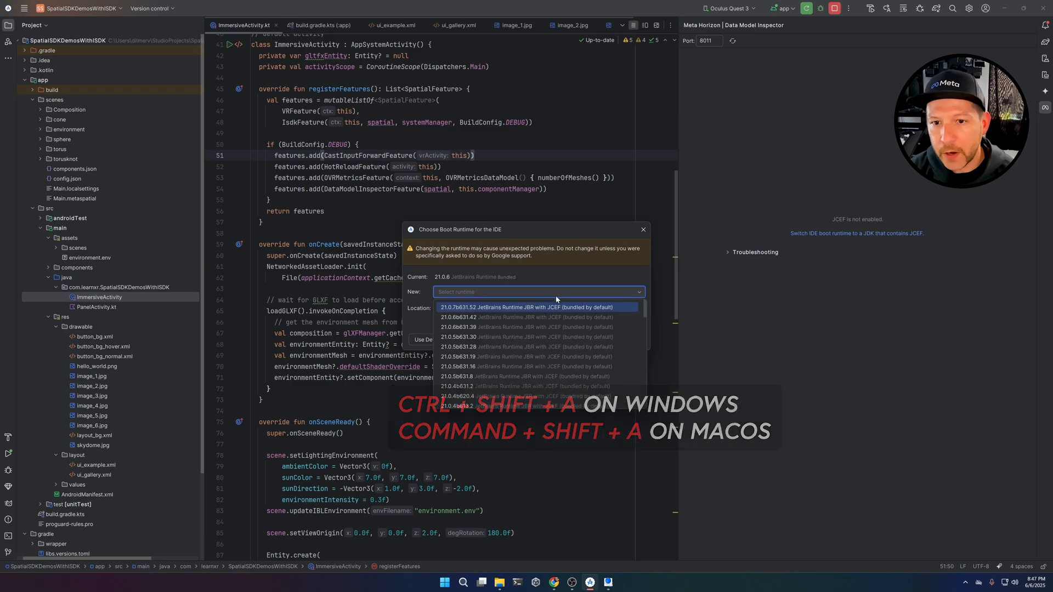
{"action": "left_click", "coordinate": [528, 307]}
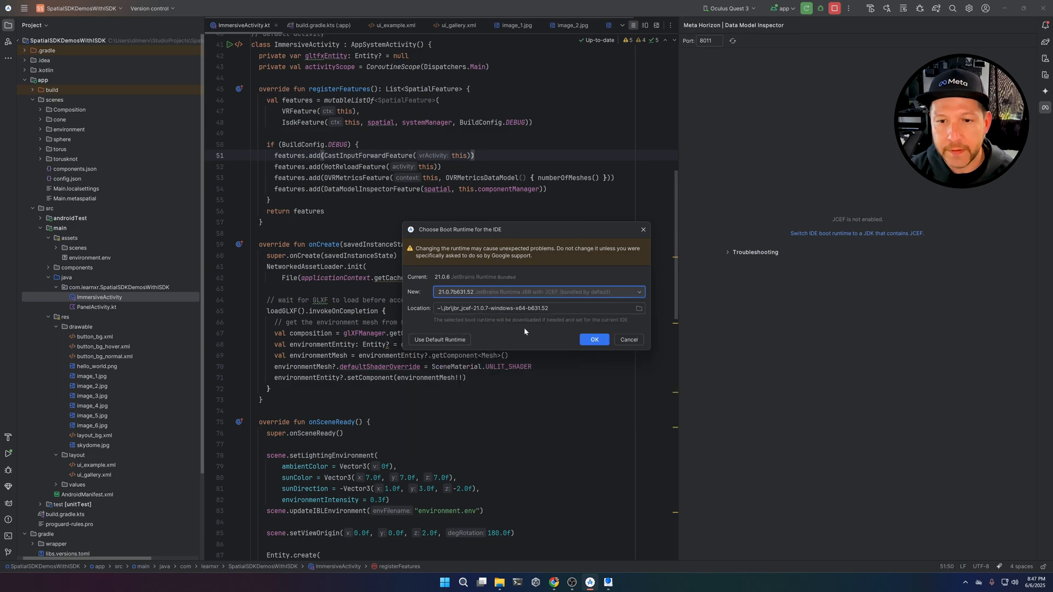
{"action": "left_click", "coordinate": [593, 339]}
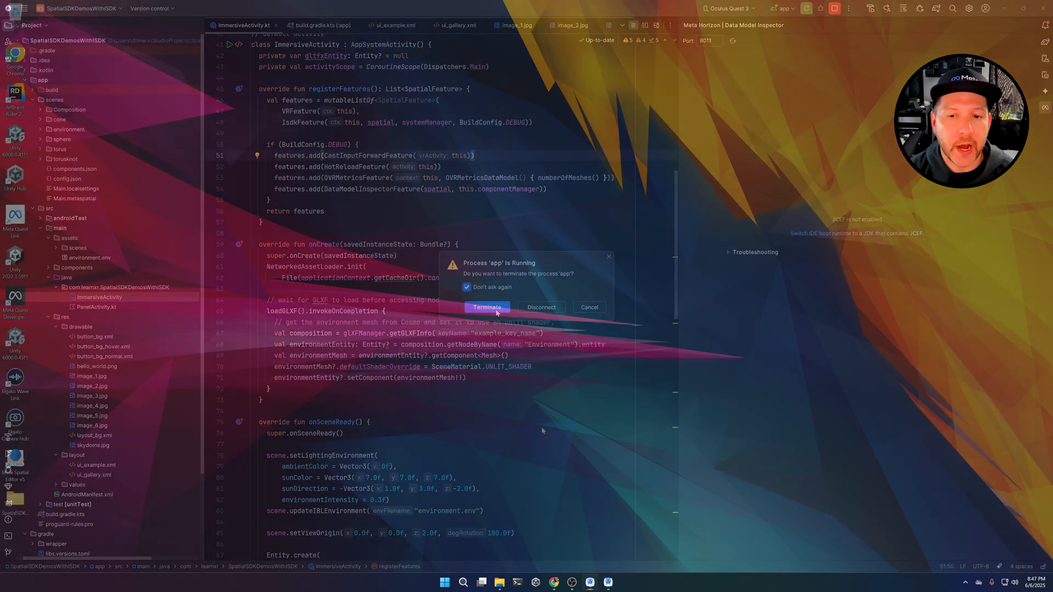
Terminate the running app process so Android Studio restarts on the JCEF runtime
{"action": "left_click", "coordinate": [486, 307]}
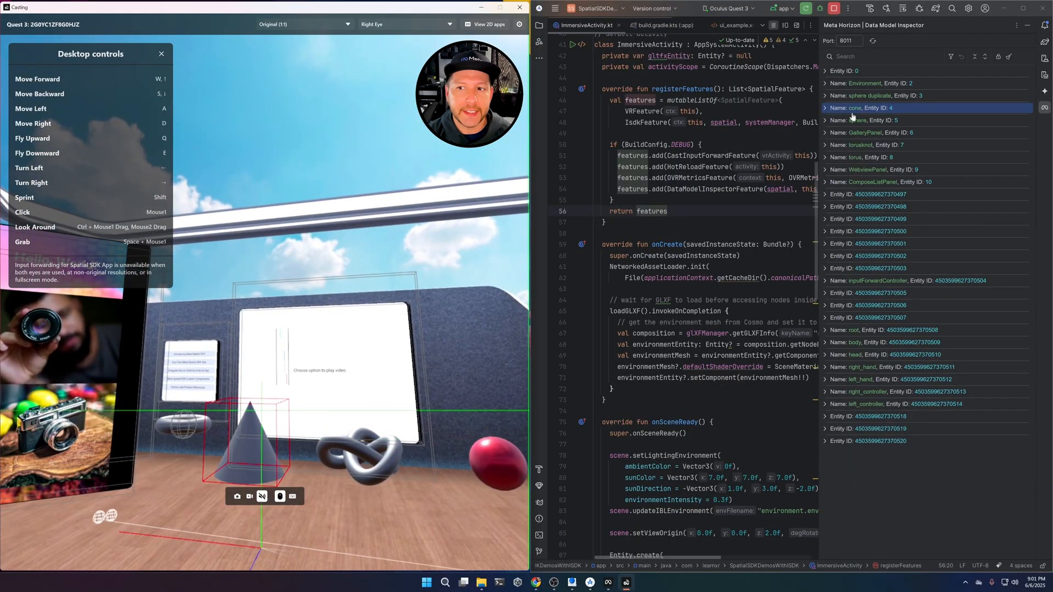
Set the cone entity's scale to 2 in the Data Model Inspector
{"action": "left_click", "coordinate": [826, 108]}
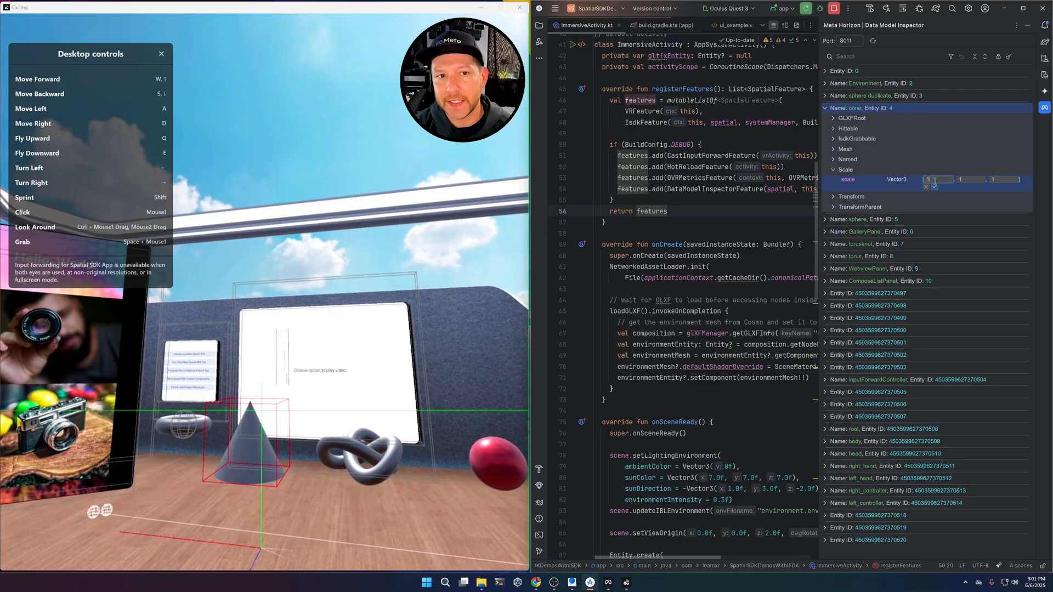
{"action": "type", "text": "2"}
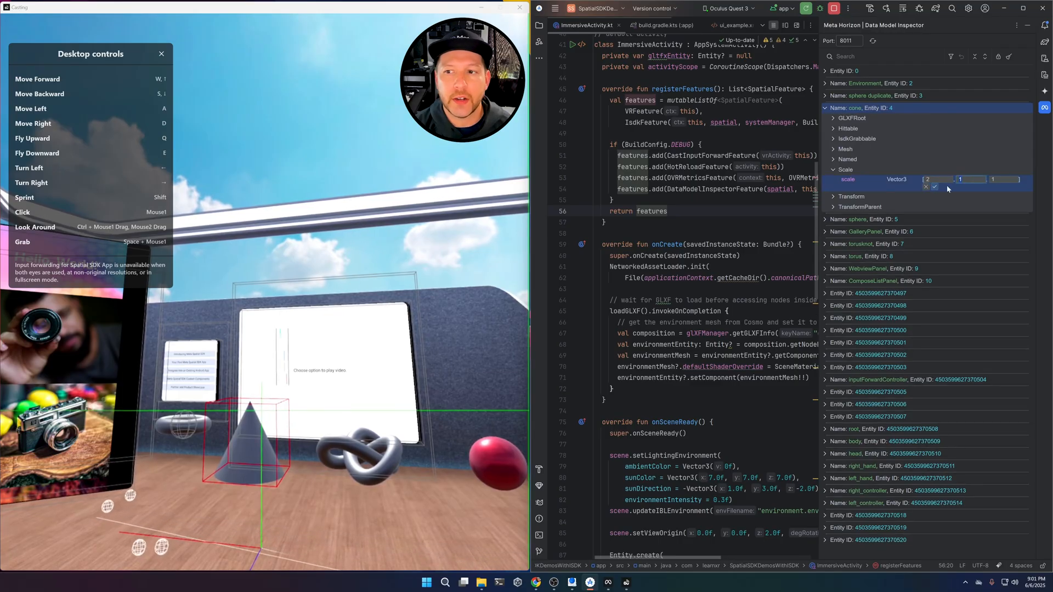
{"action": "left_click", "coordinate": [933, 186]}
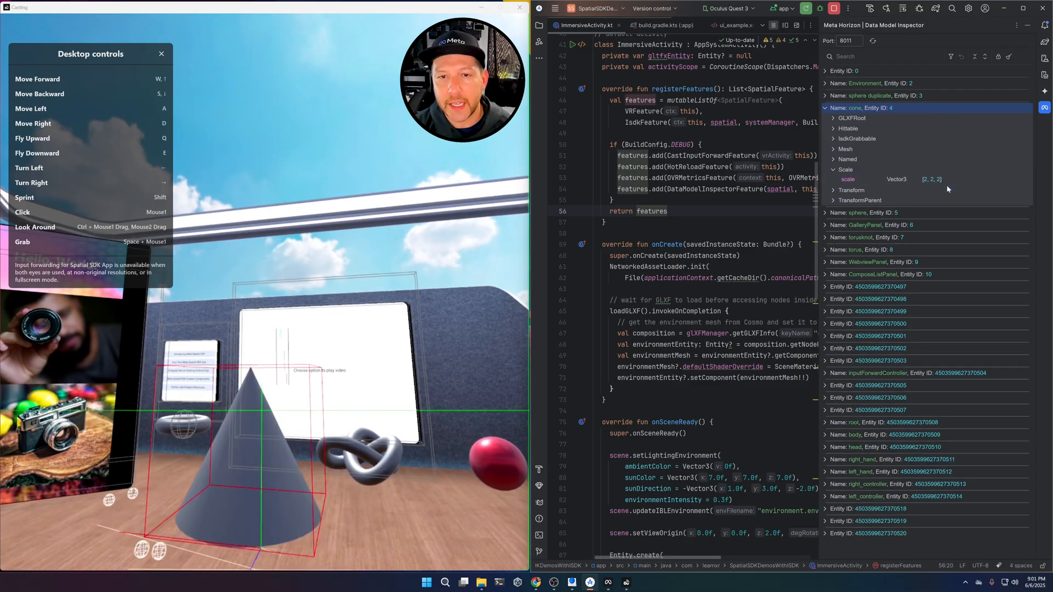
Set the cone's transform y to 0.75 and select the torusknot entity
{"action": "left_click", "coordinate": [835, 190]}
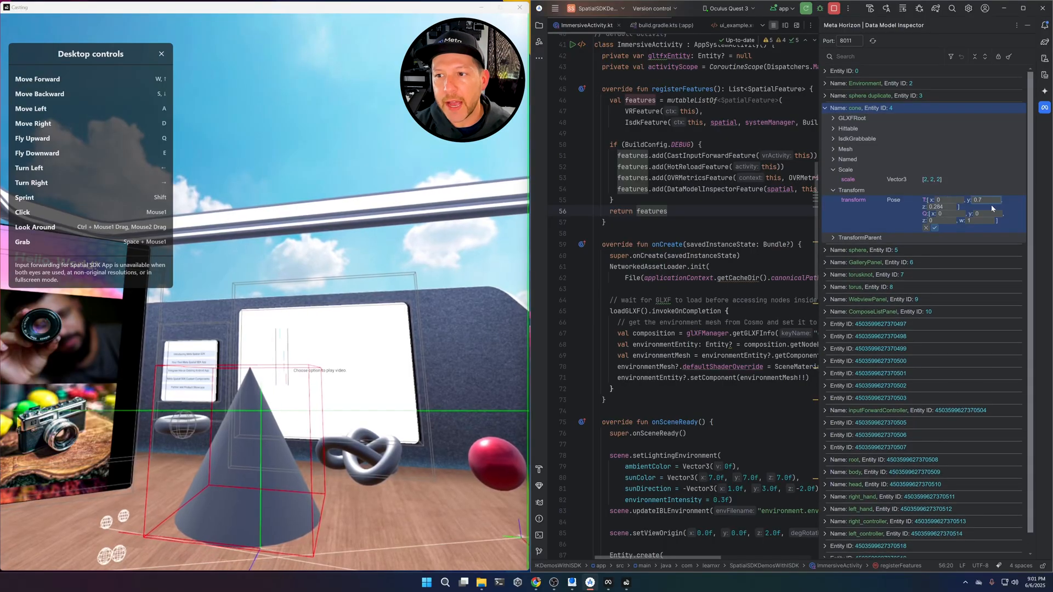
{"action": "type", "text": "0.75"}
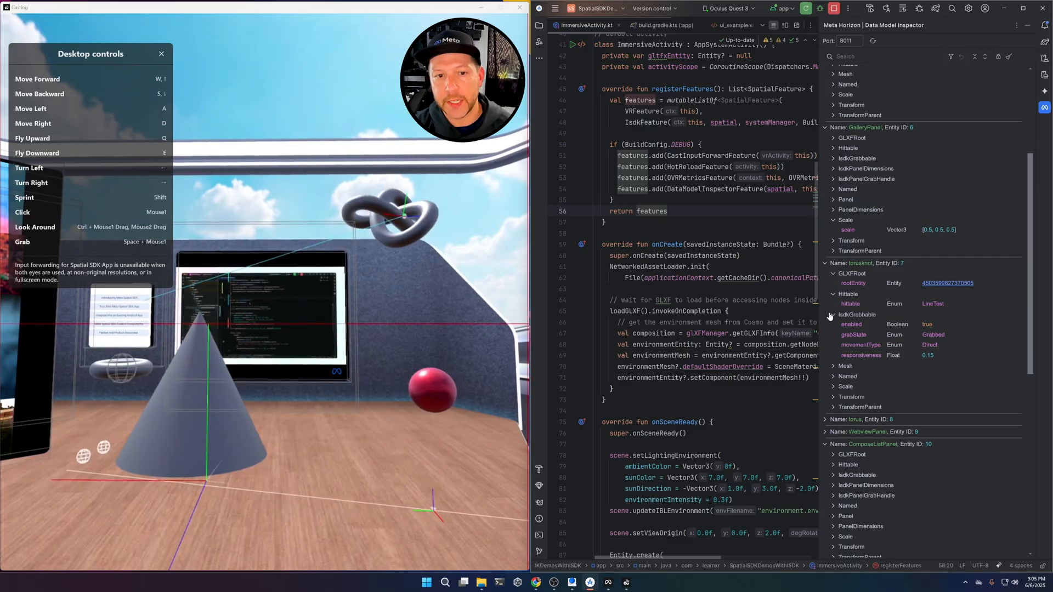
{"action": "left_click", "coordinate": [859, 263]}
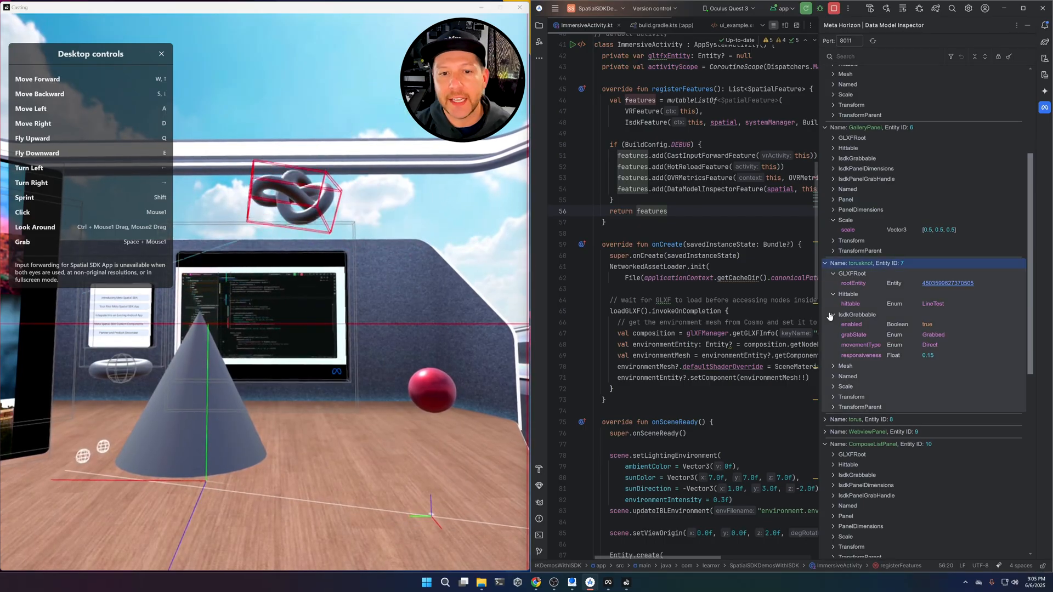